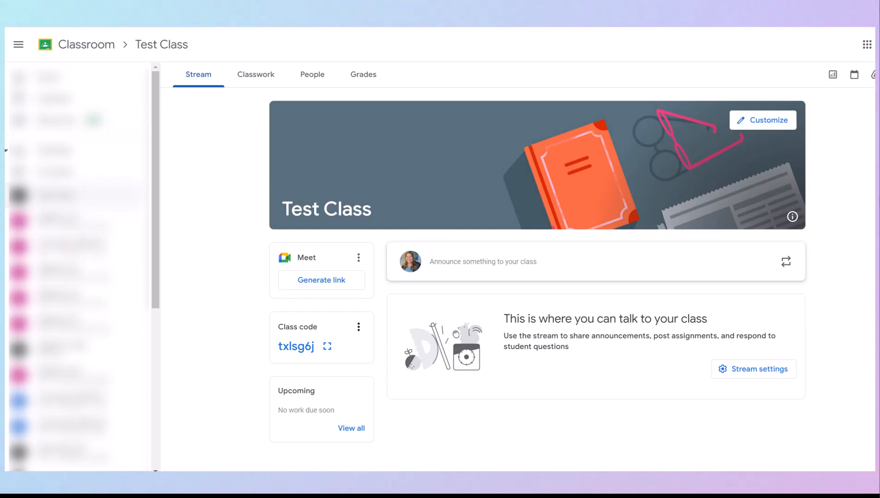
mouse_move(255, 74)
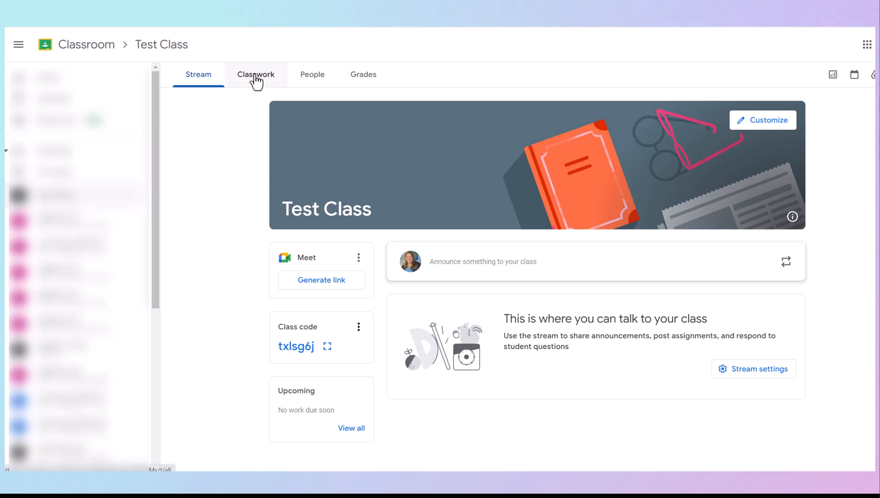
Start a new assignment from Classwork titled 'Adding and Subtracting Integers'
click(256, 75)
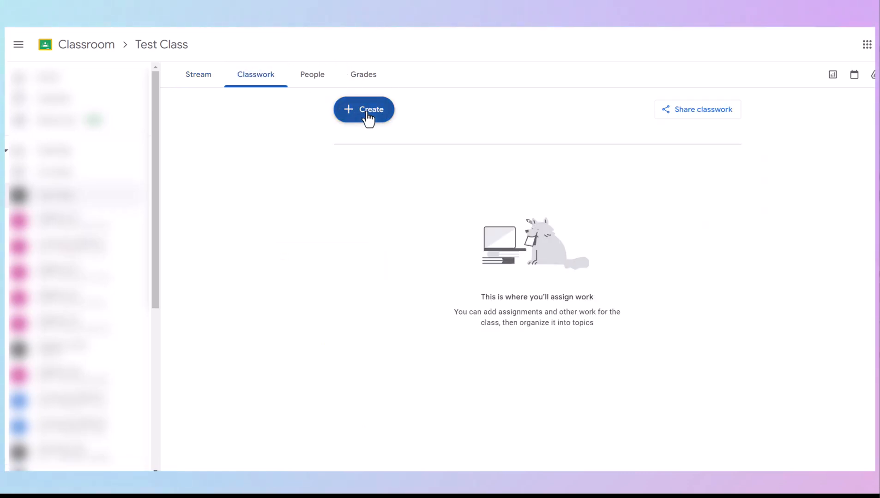
click(363, 109)
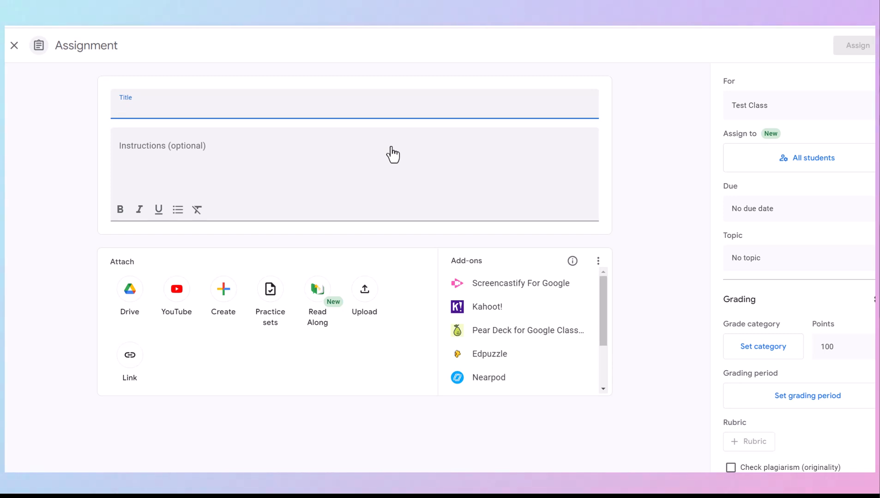
text(Adding and Subtracting Integers)
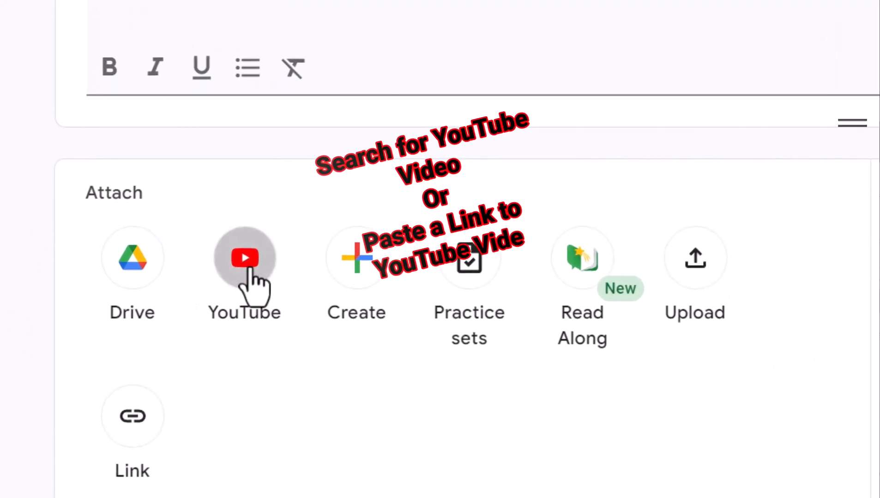
Search YouTube for adding and subtracting integers, pick Math with Mr. J's video, choose Add questions
click(244, 258)
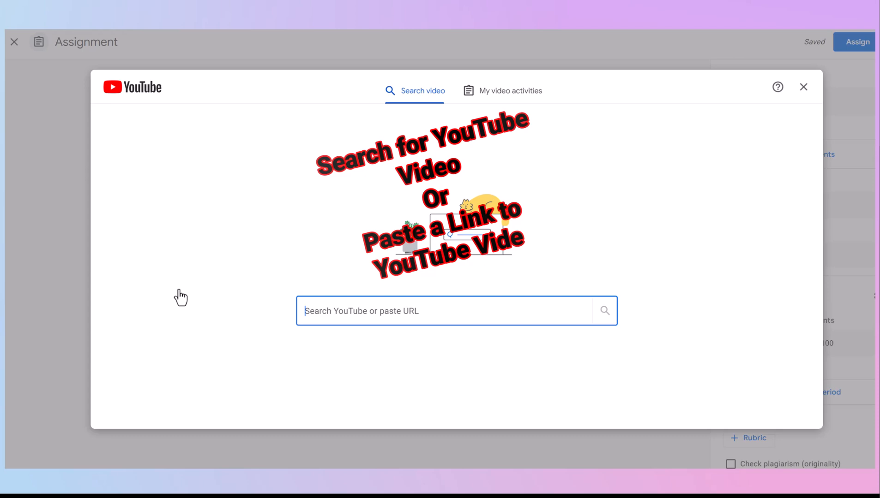
text(adding)
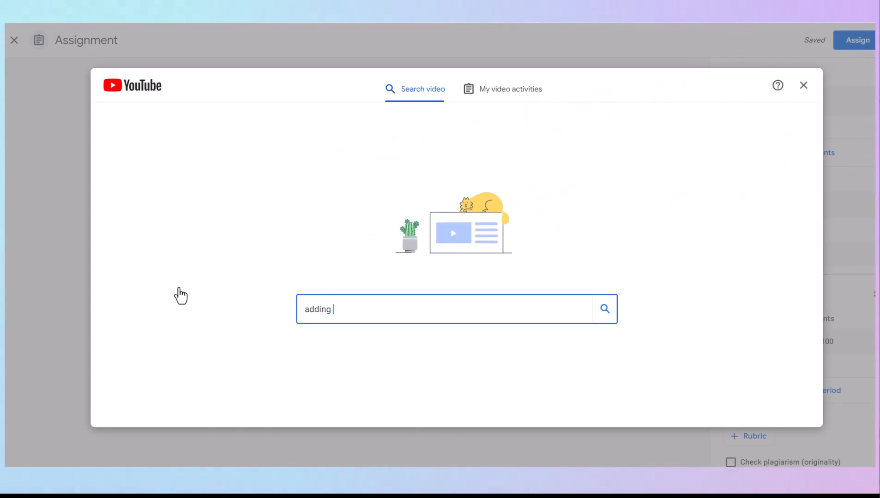
click(604, 309)
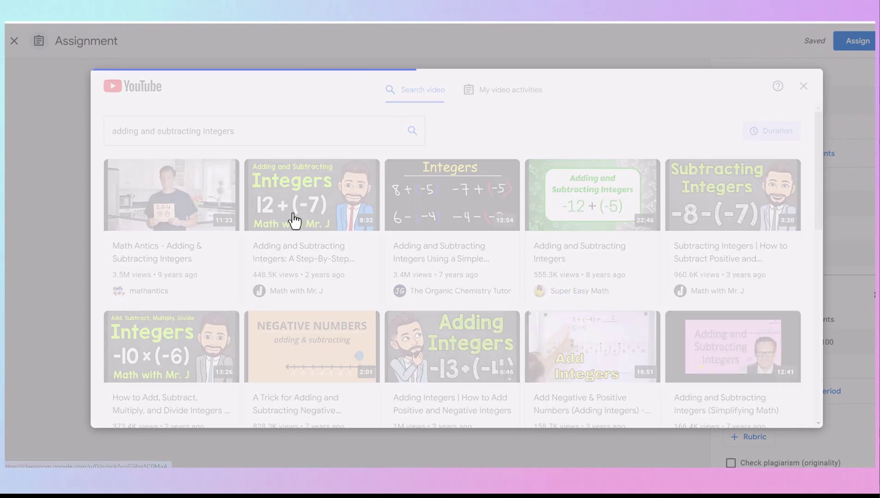
click(312, 195)
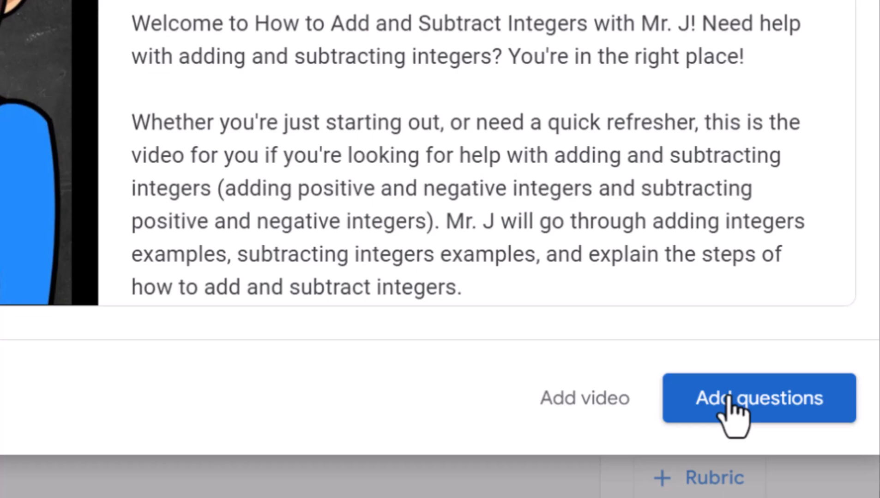
click(758, 398)
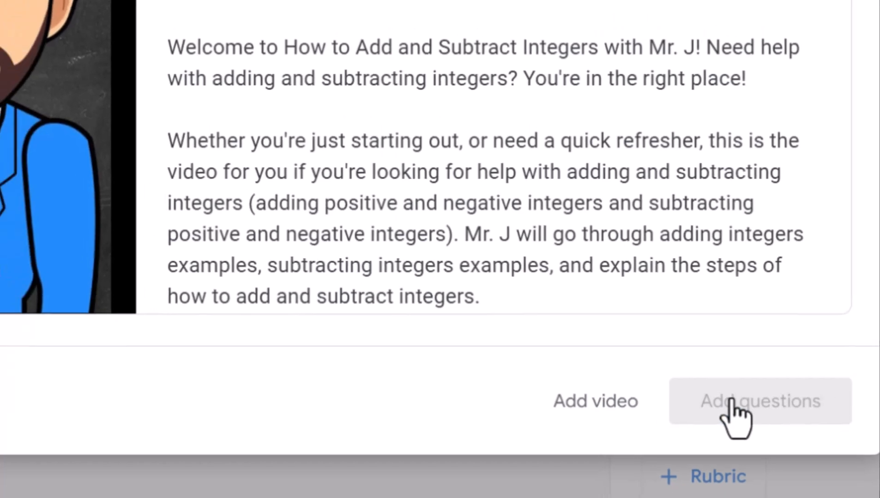
Open the question editor and set the activity's start time to 0:00 and end time to 8:32
click(759, 402)
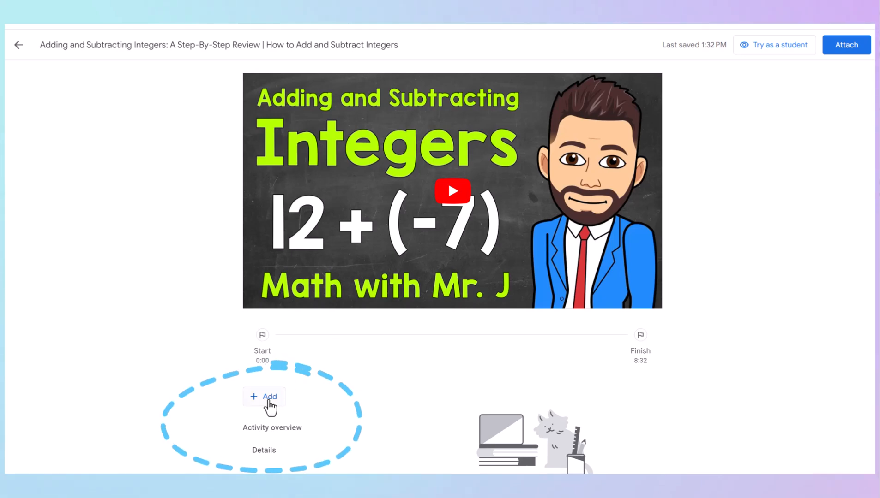
mouse_move(263, 396)
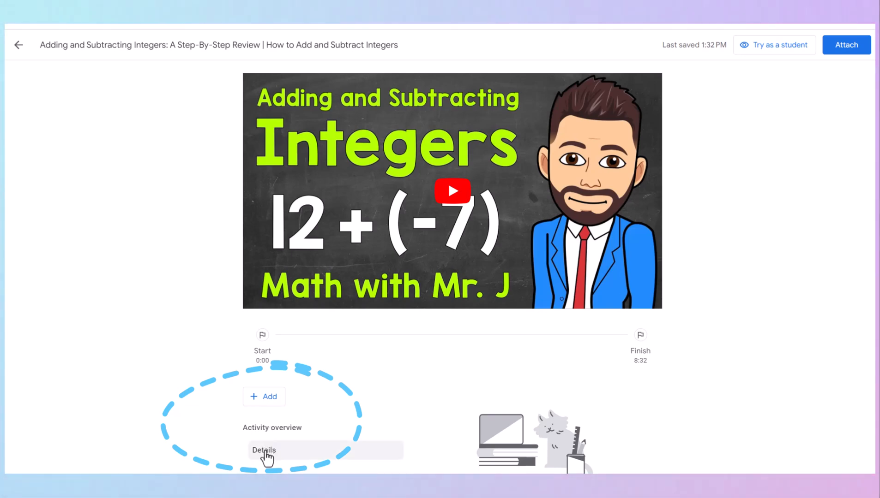
click(263, 450)
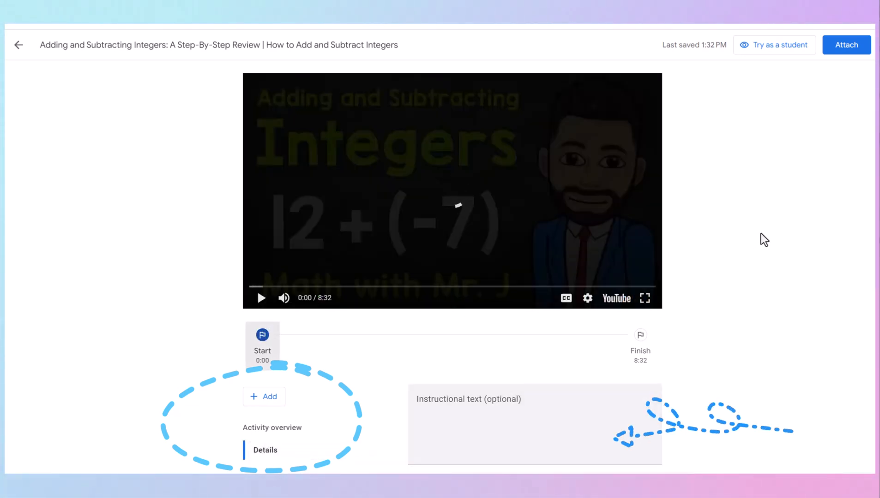
scroll(down, 3)
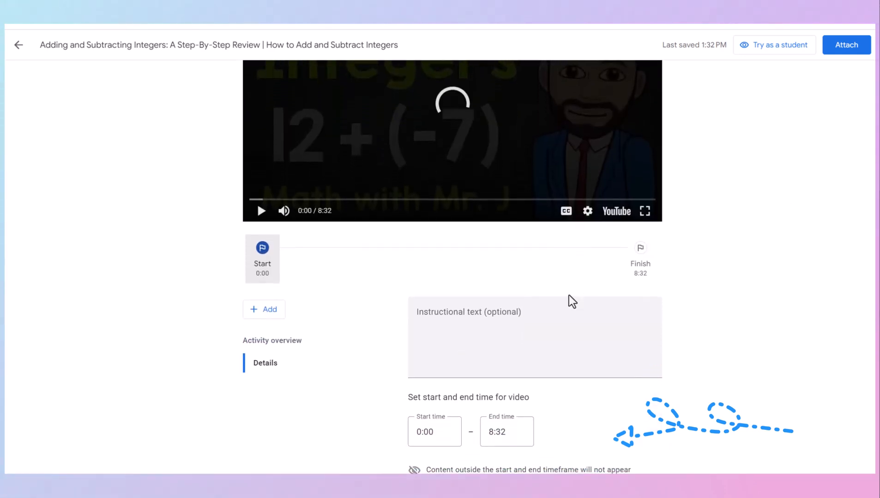
click(505, 431)
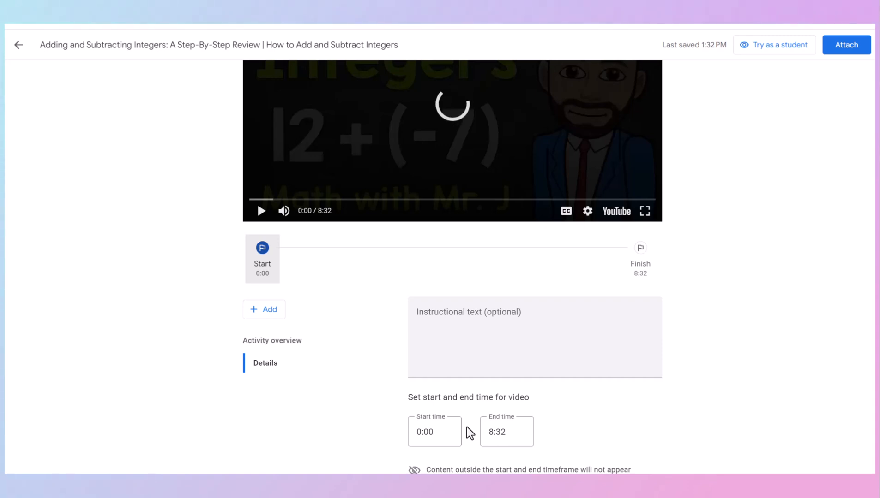
click(505, 431)
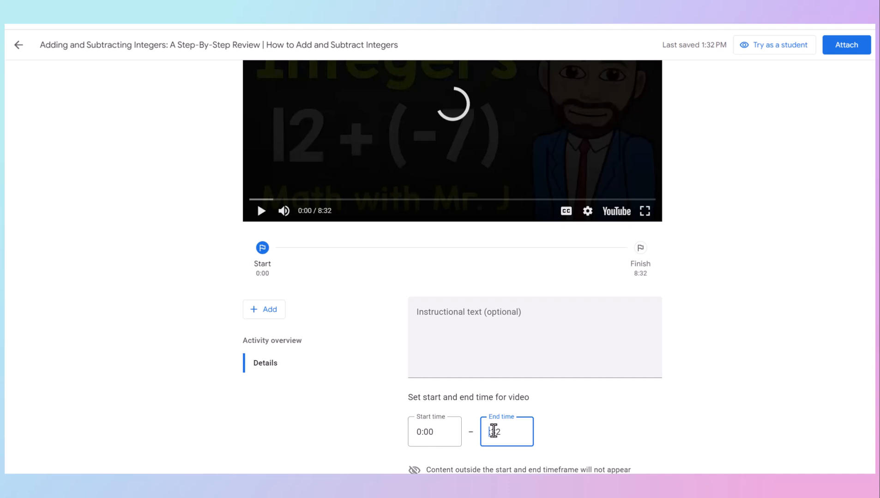
text(8:32)
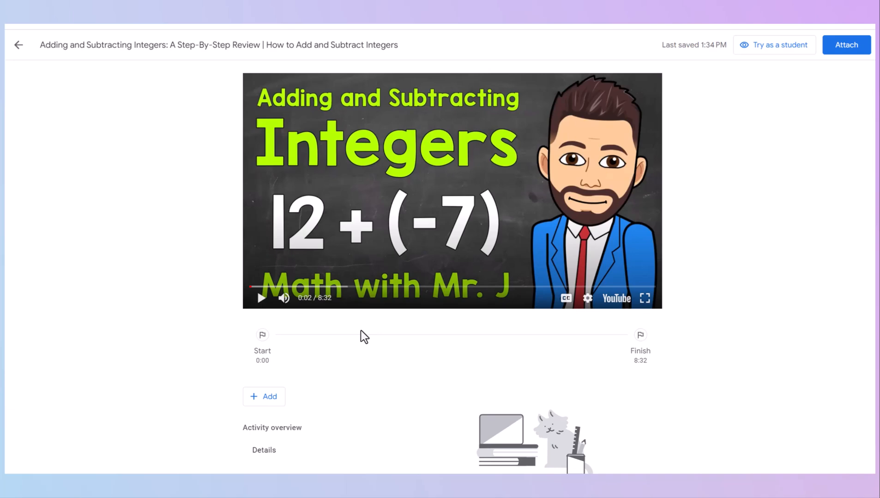
mouse_move(261, 298)
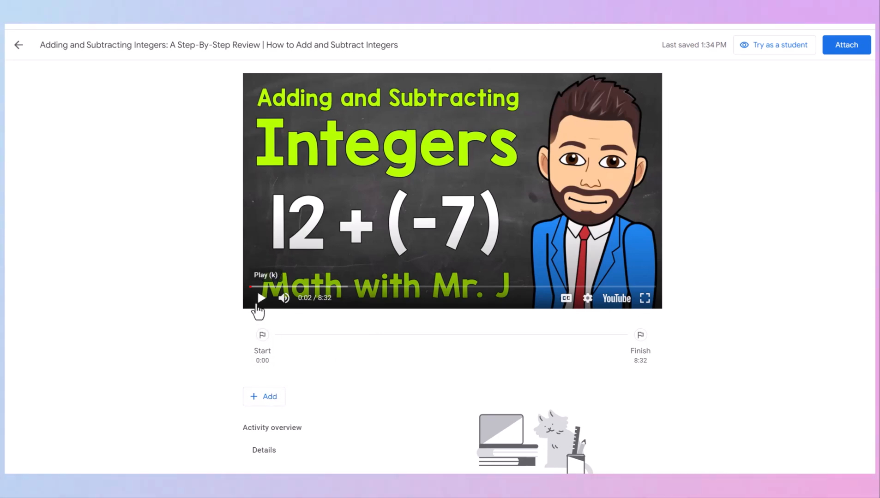
Play the video to 0:07, pause, and bring up the question type options
click(261, 298)
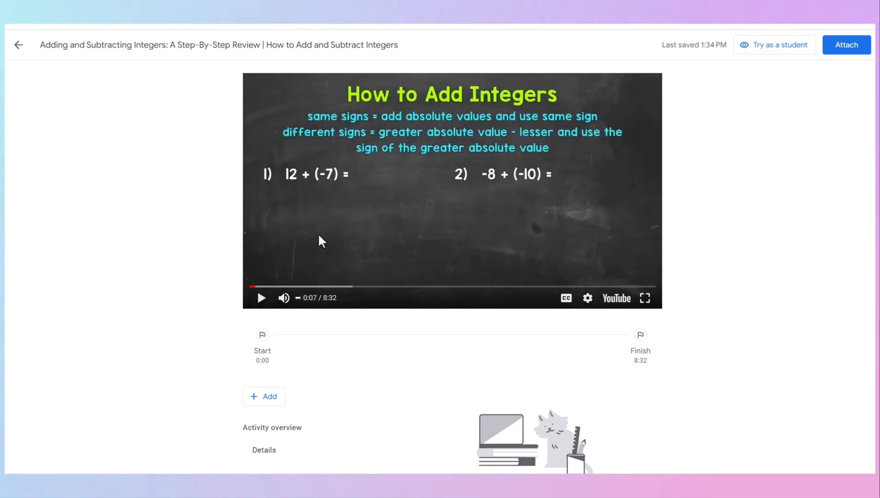
mouse_move(300, 211)
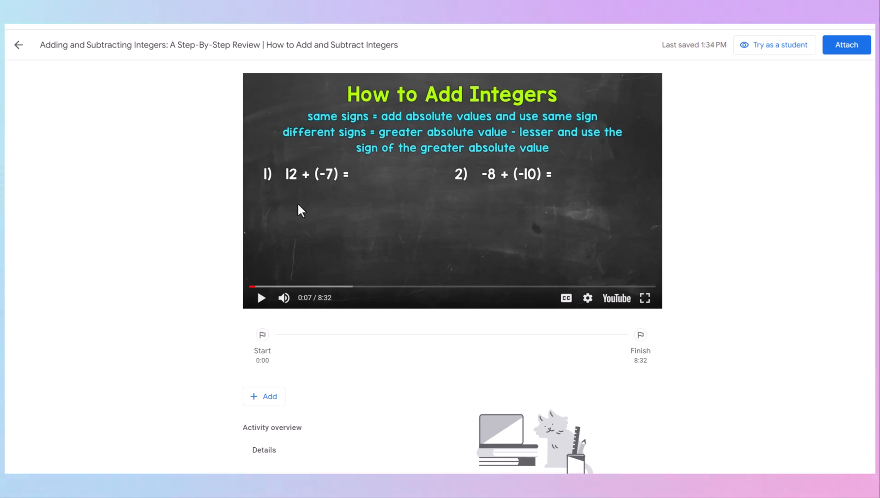
mouse_move(229, 336)
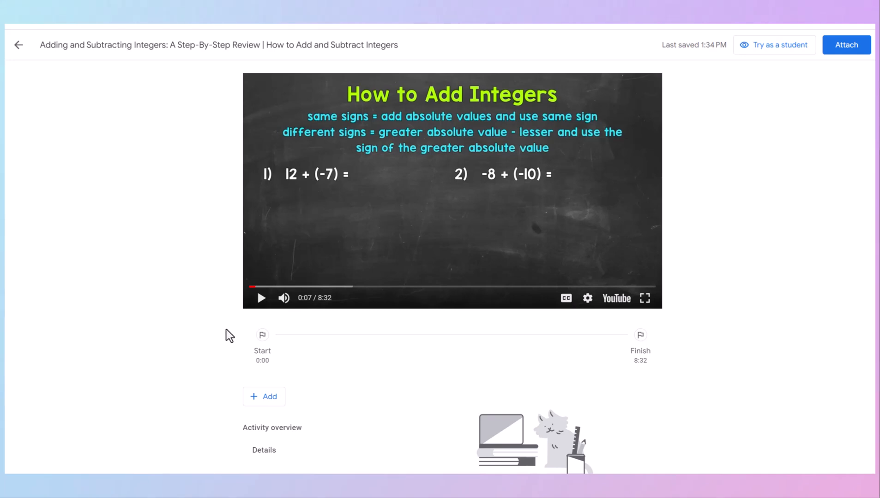
click(264, 396)
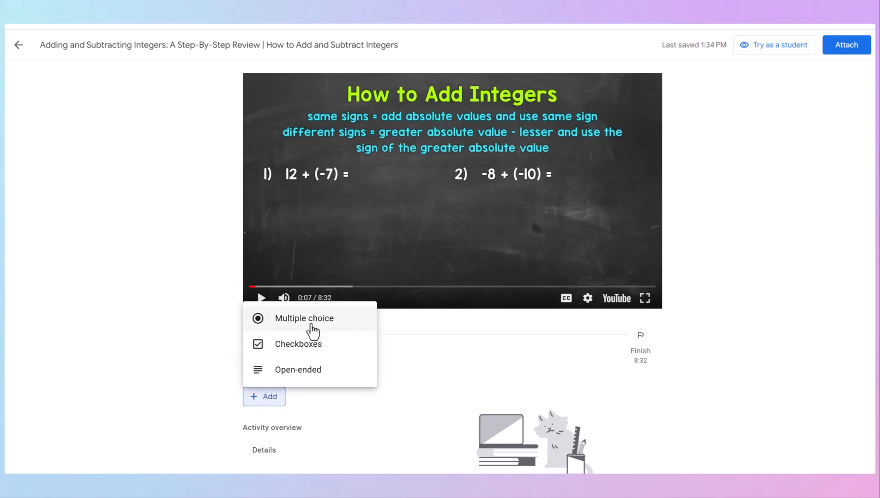
mouse_move(313, 348)
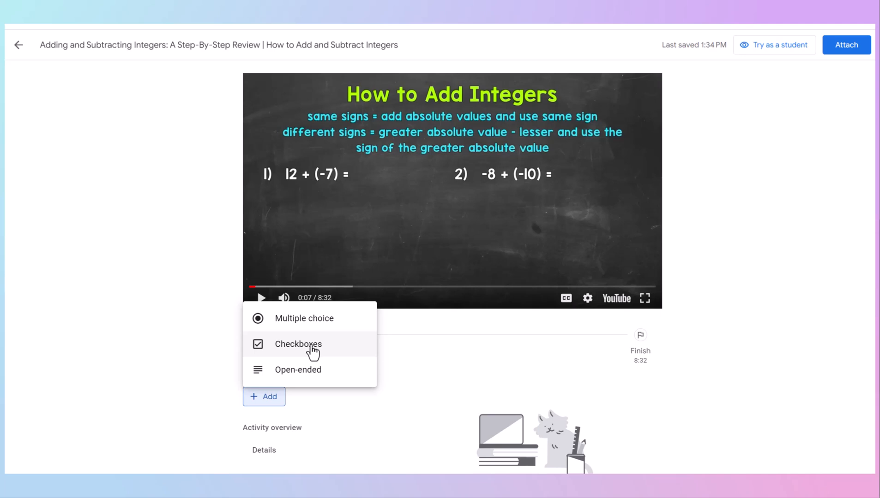
mouse_move(307, 375)
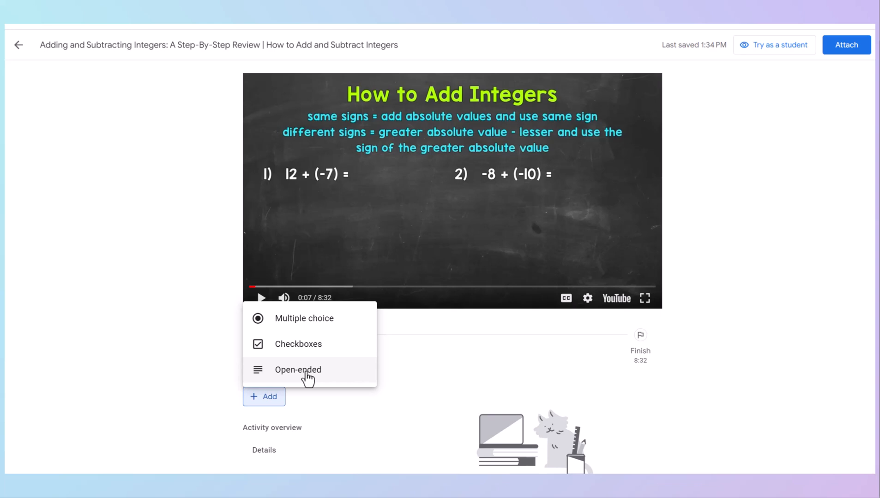
mouse_move(320, 322)
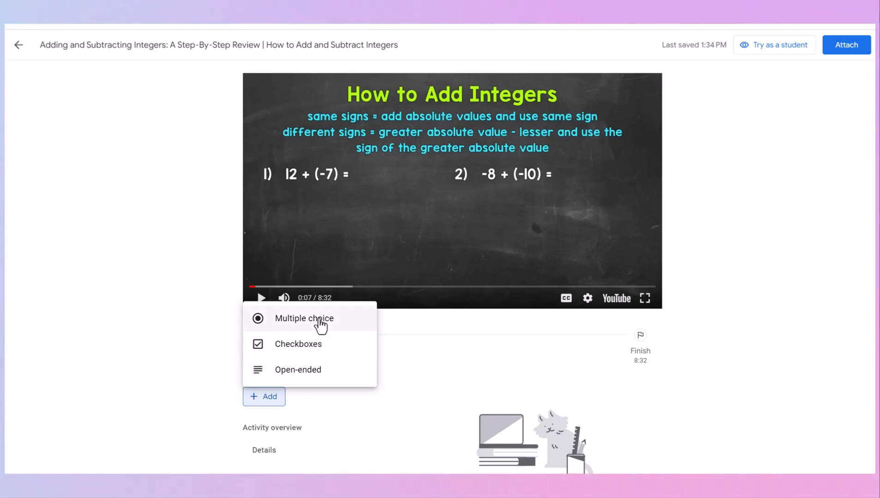
Add a multiple choice question at 0:07 reading 'Solve 12 + (-7) ='
click(304, 318)
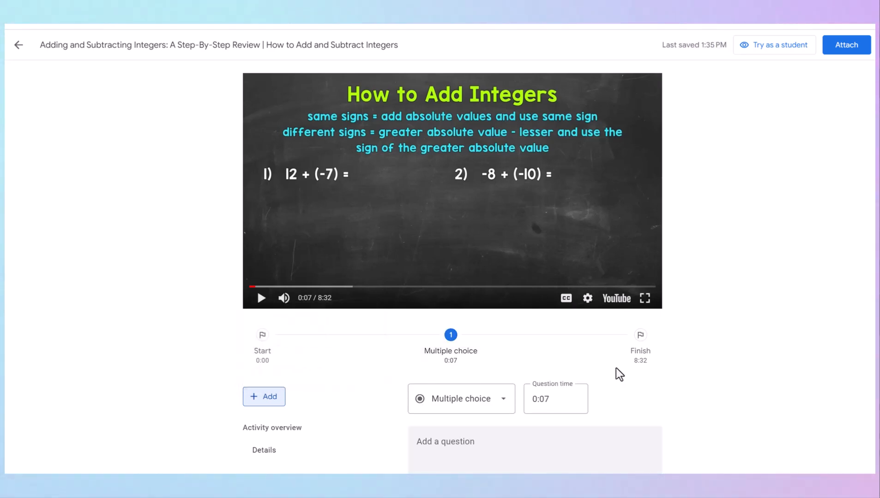
mouse_move(855, 232)
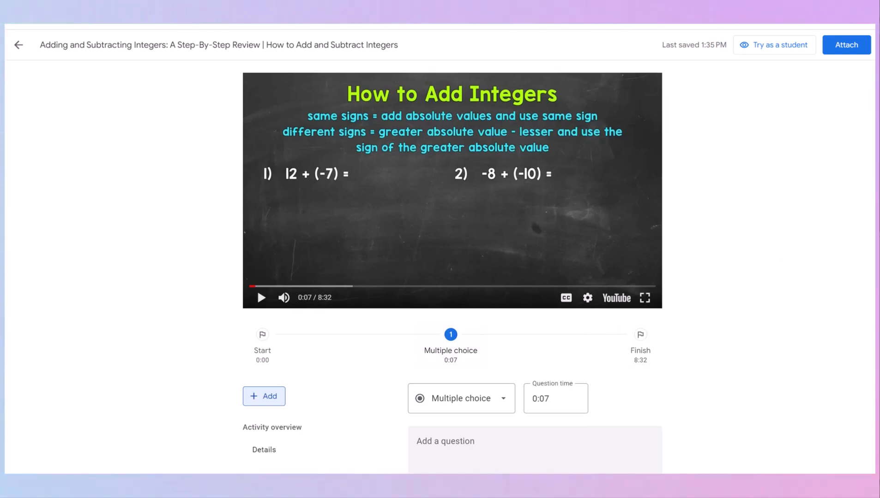
scroll(down, 3)
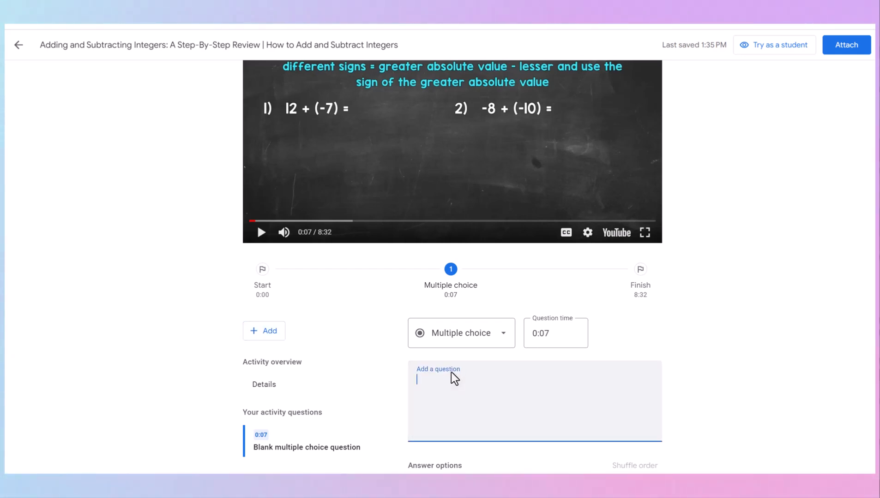
text(Solve 12 + (-7) =)
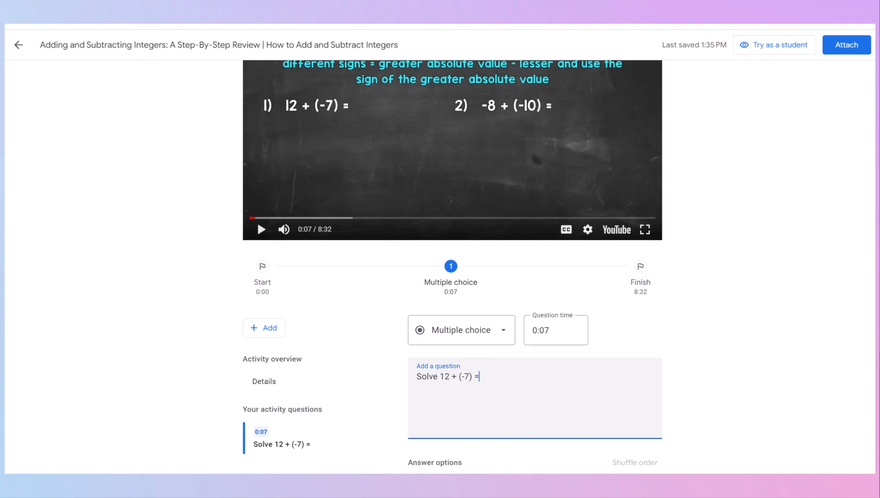
scroll(down, 3)
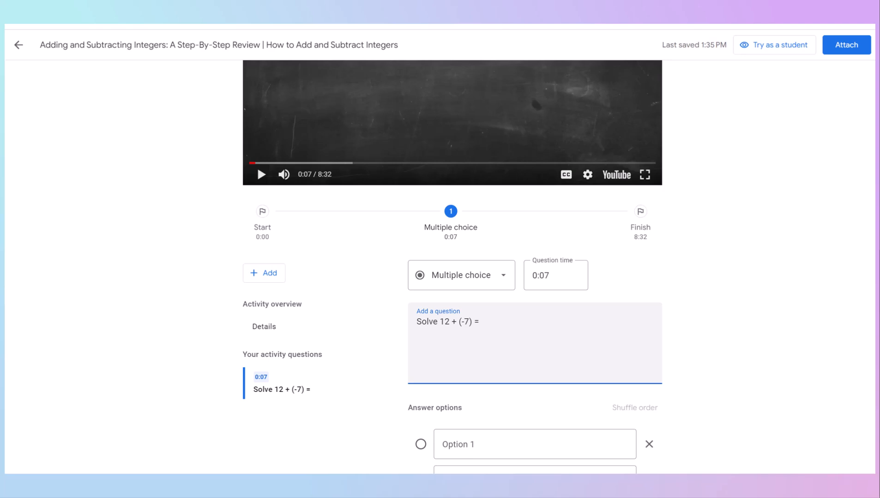
scroll(down, 3)
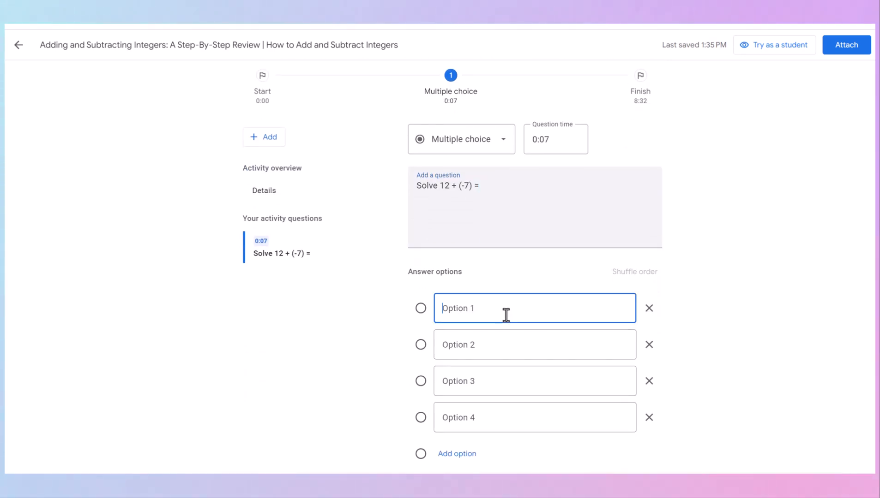
Enter answers 19, -5 and -19, shuffle the order, mark 5 correct, and save
text(19)
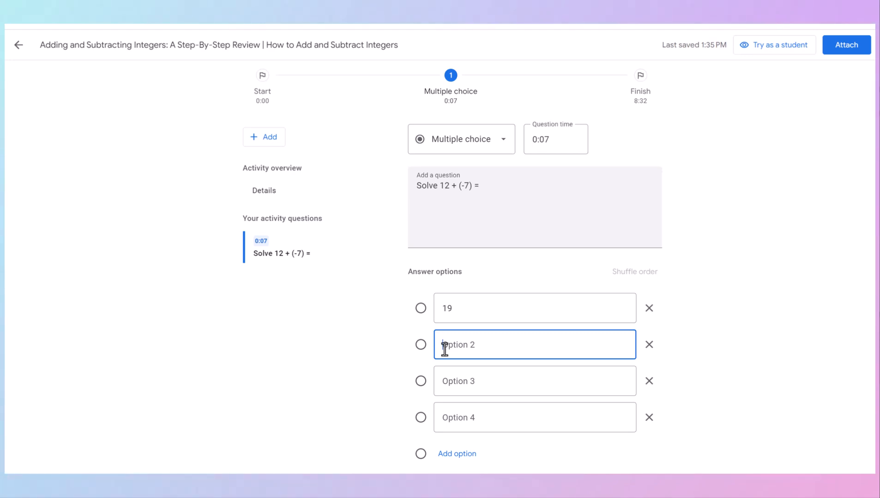
text(-5)
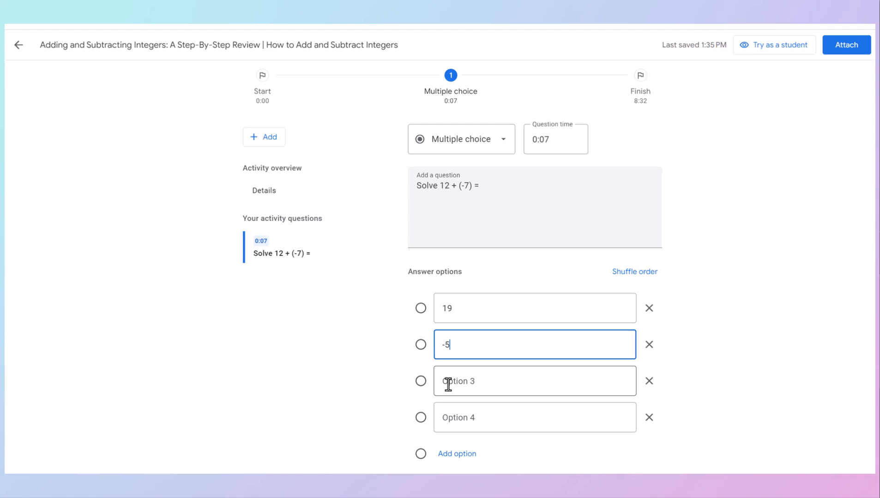
text(-19)
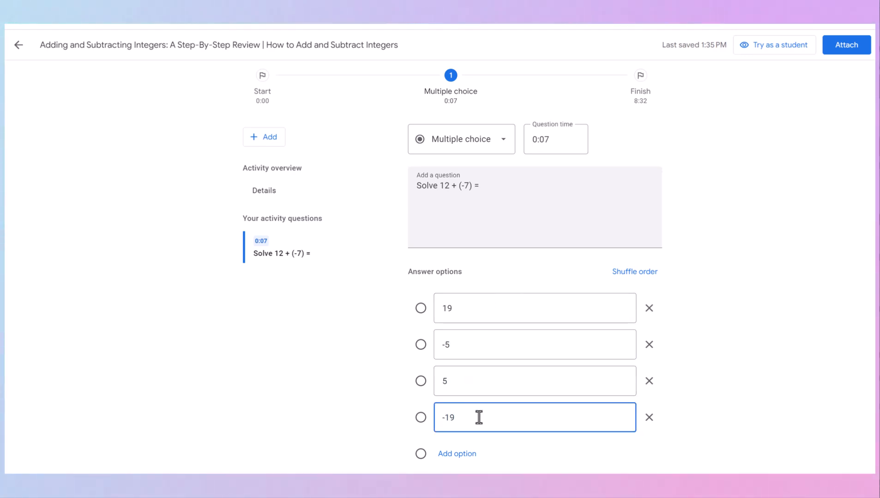
mouse_move(635, 272)
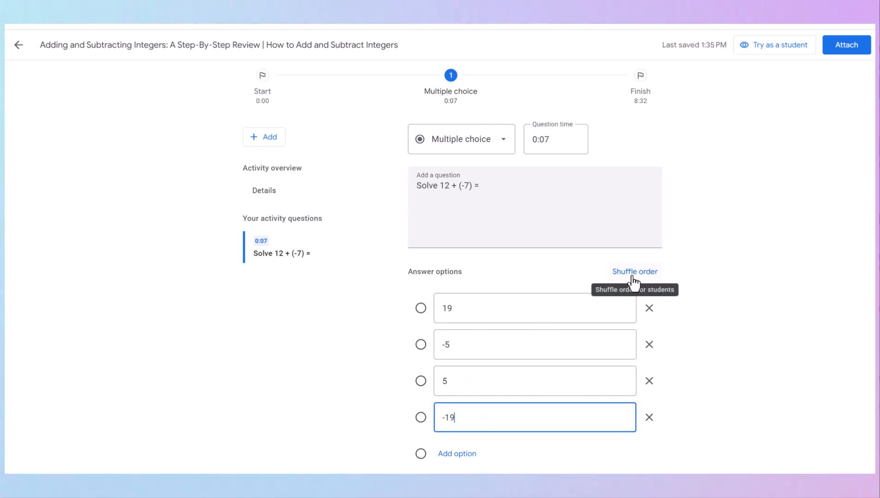
click(634, 272)
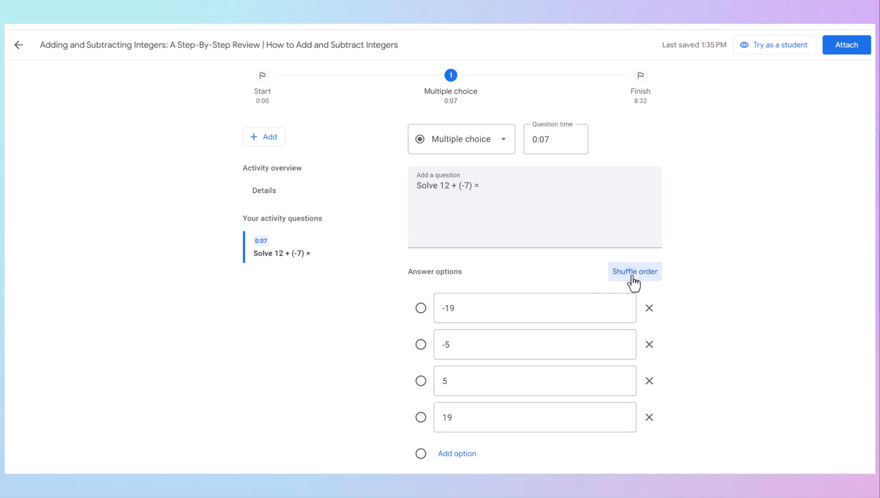
mouse_move(416, 308)
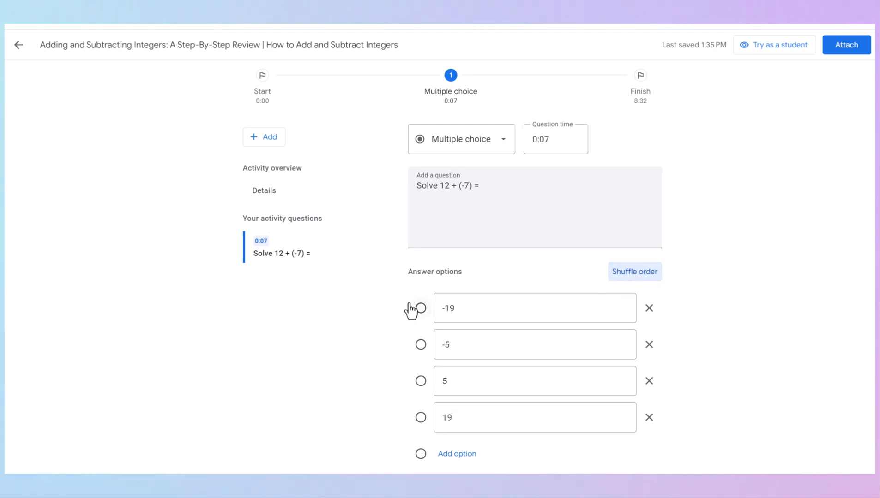
mouse_move(414, 337)
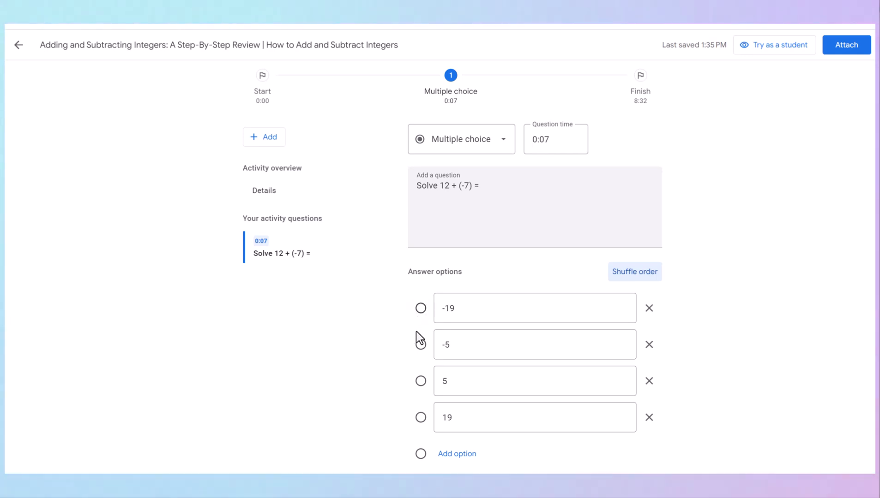
mouse_move(420, 344)
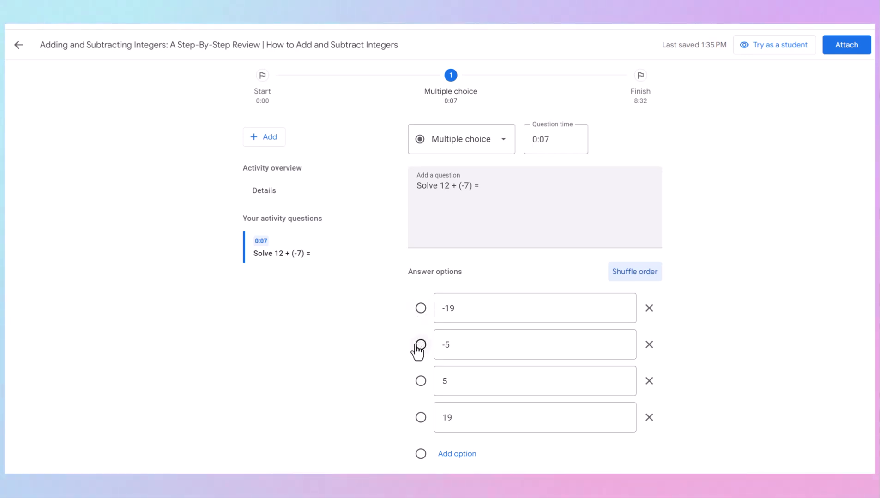
mouse_move(420, 386)
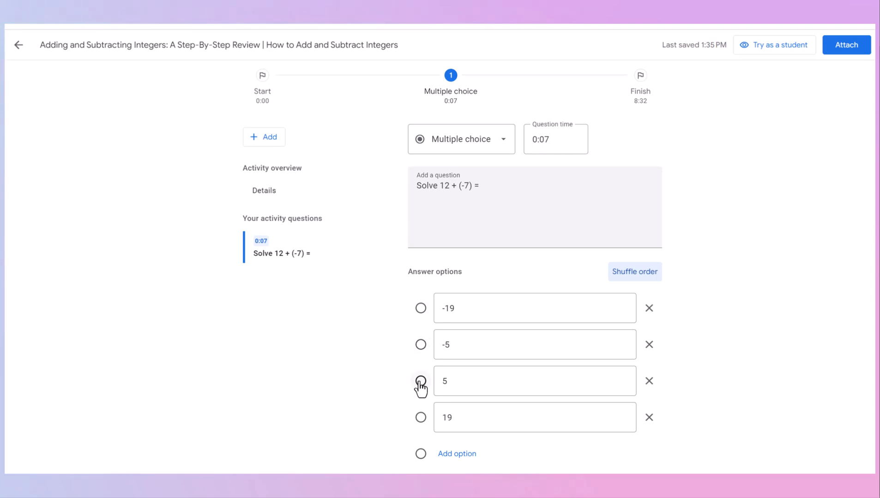
click(420, 381)
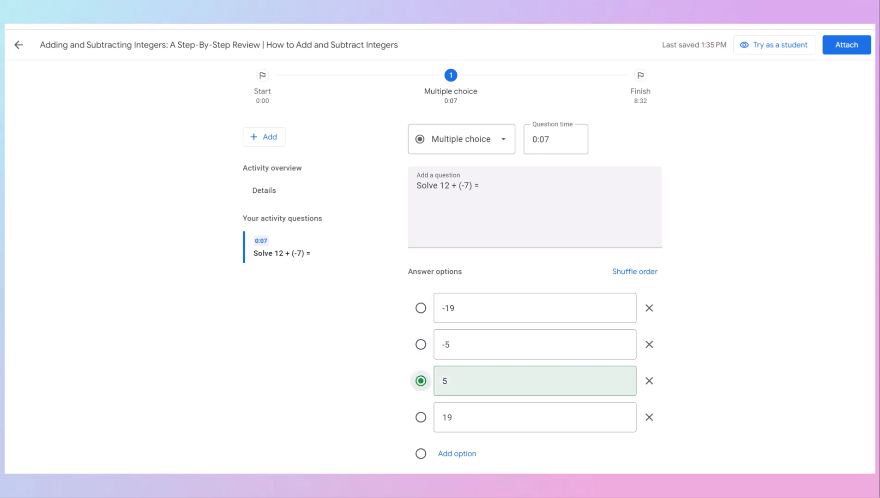
scroll(down, 3)
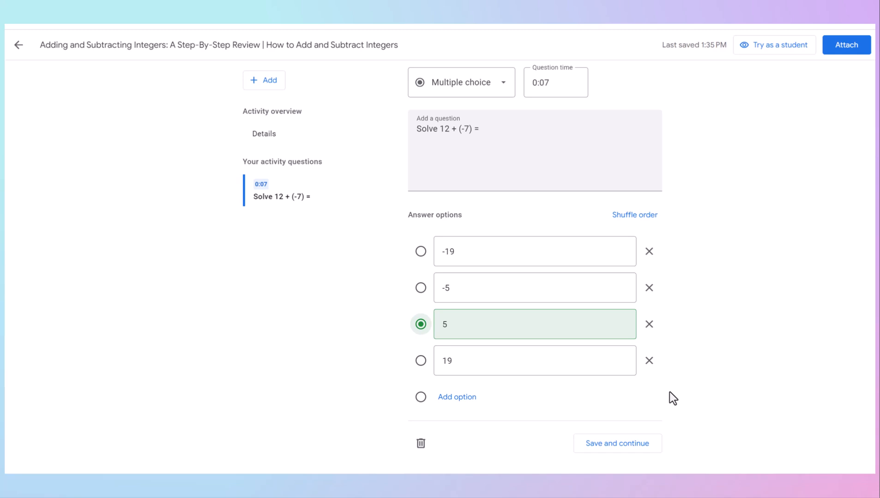
click(617, 444)
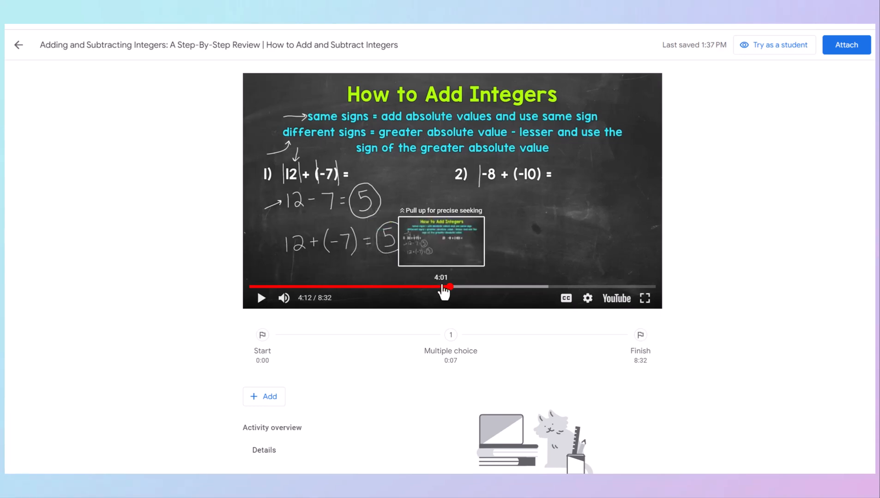
mouse_move(452, 287)
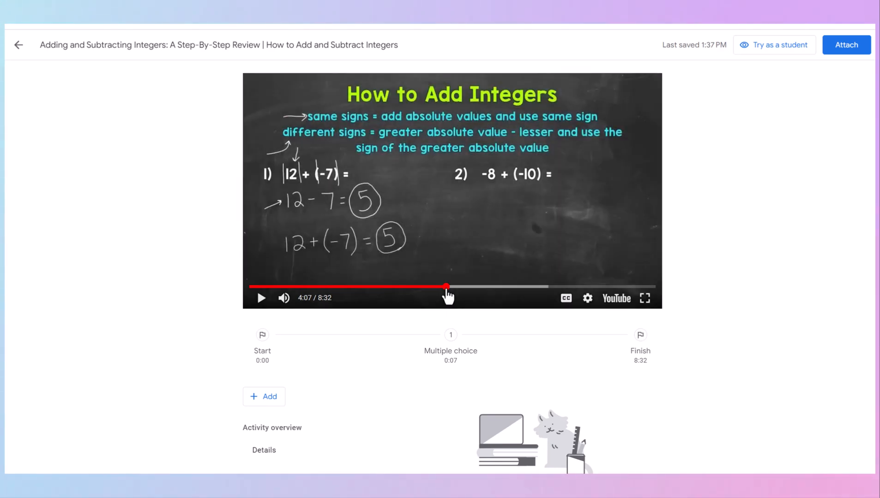
mouse_move(312, 325)
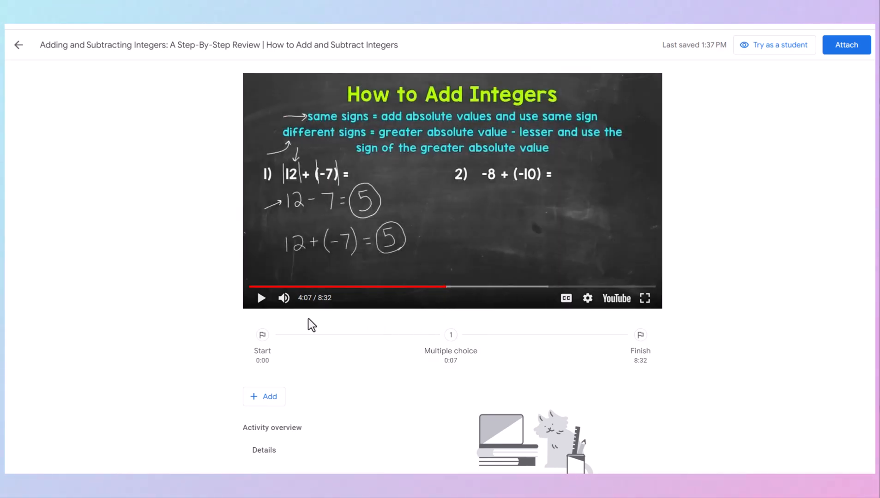
mouse_move(489, 343)
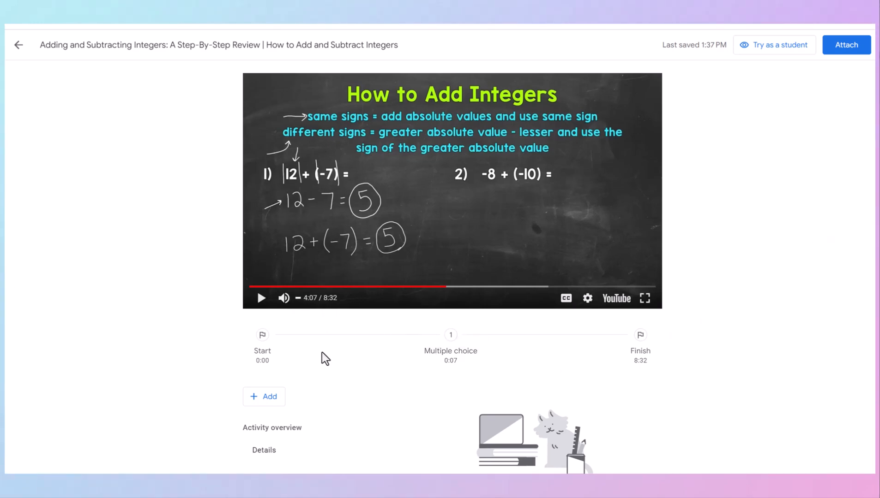
mouse_move(264, 404)
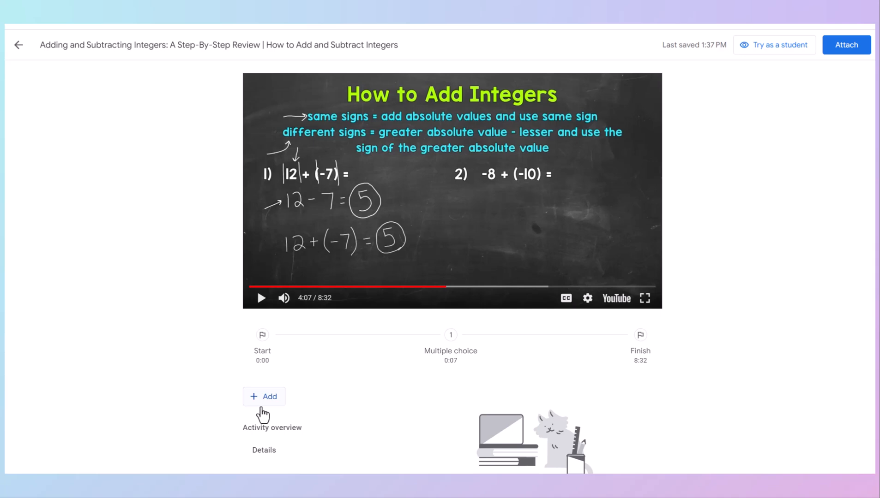
With the video at 4:07, open the question type menu
click(263, 396)
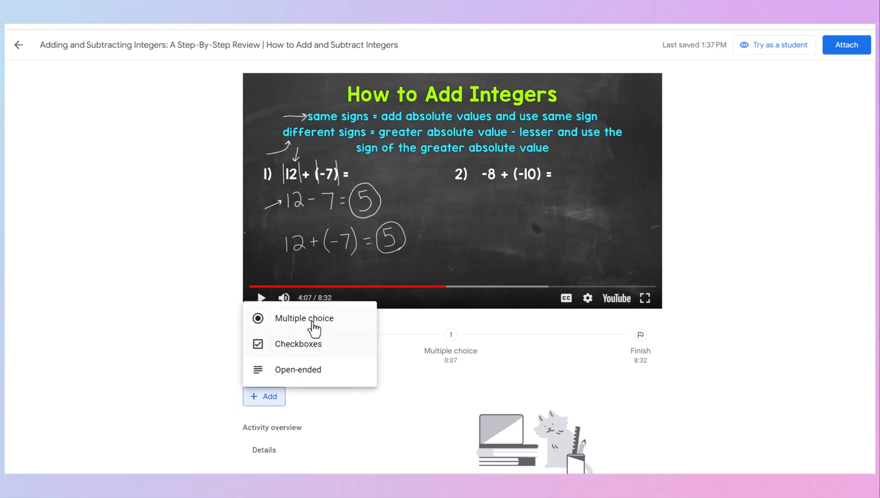
Add a multiple choice question at 4:07 reading 'Solve -8 + (-10) ='
click(304, 319)
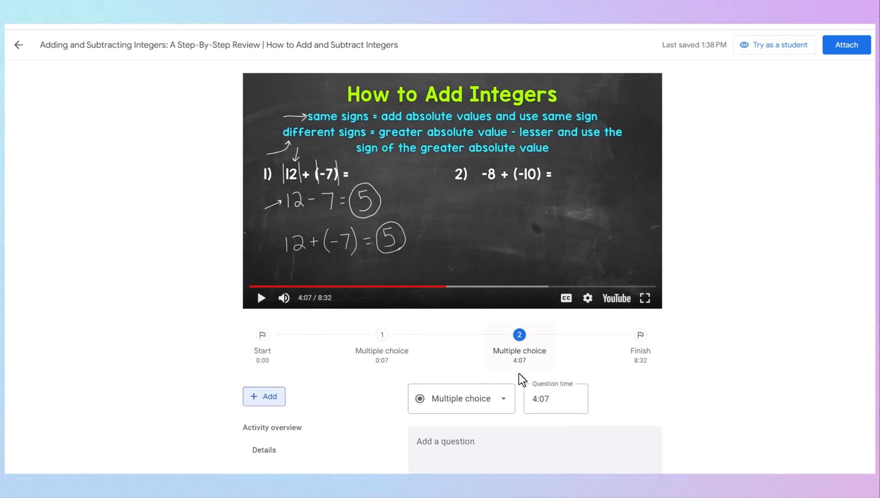
click(555, 400)
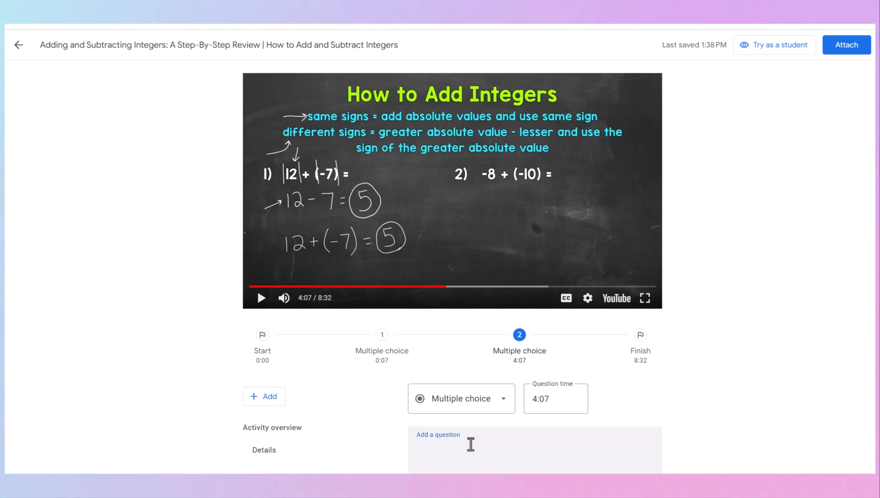
text(Solve -8 + (-10) =)
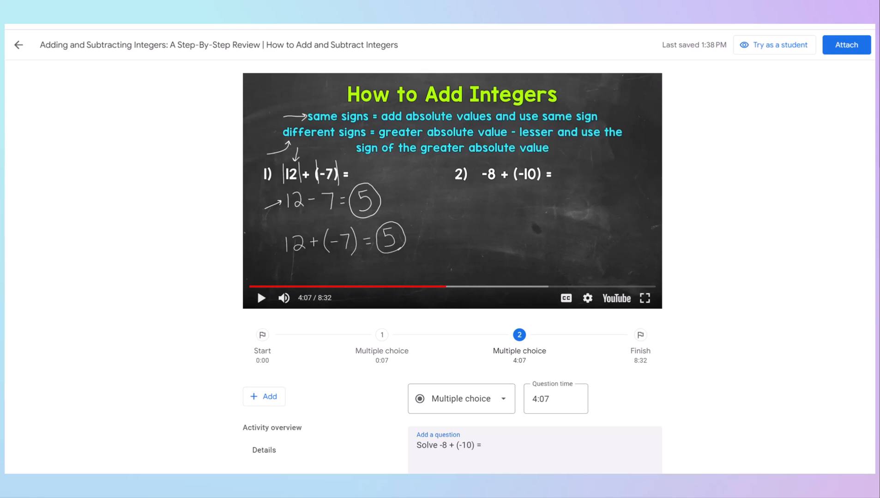
scroll(down, 3)
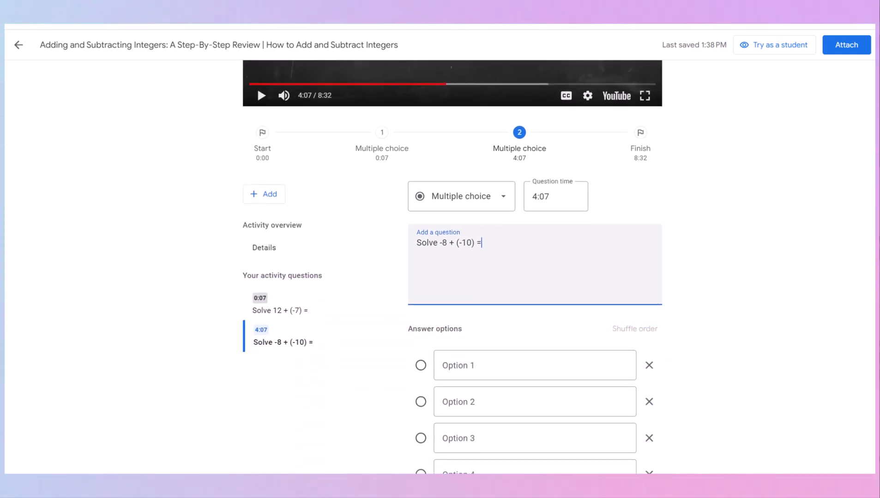
scroll(down, 3)
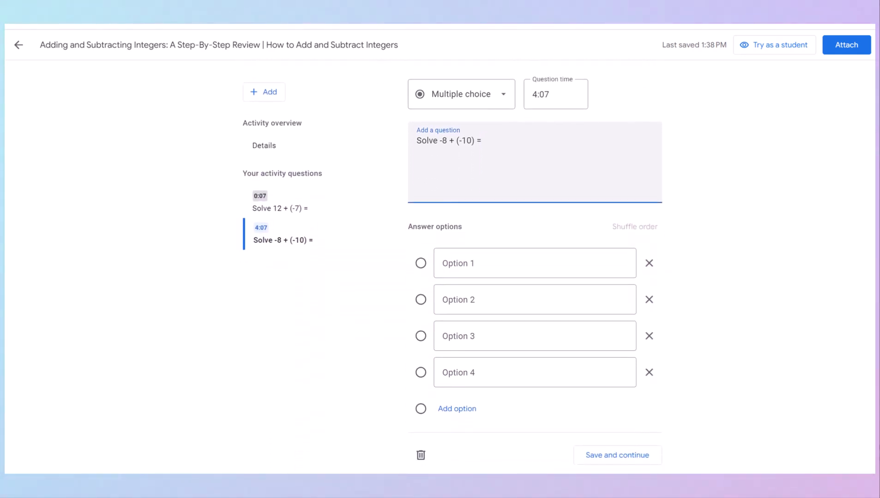
Enter options -18, 18, 2, -2, shuffle them, mark -18 correct, and save
click(534, 262)
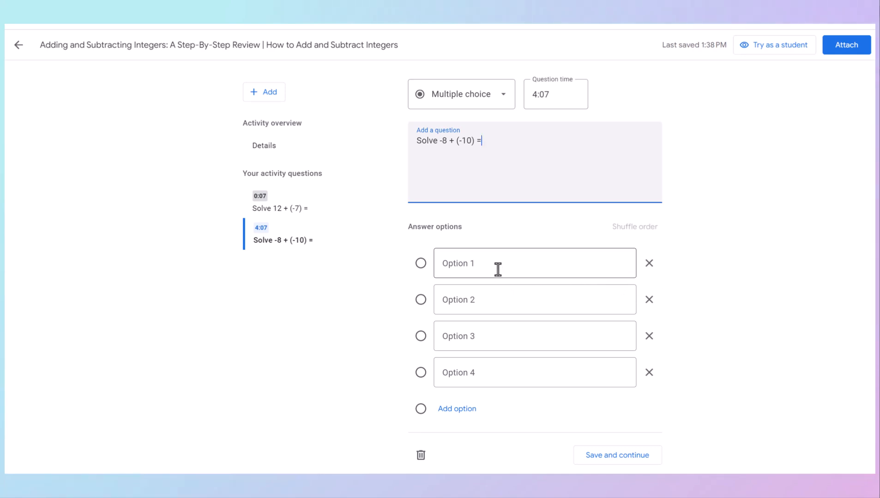
click(533, 263)
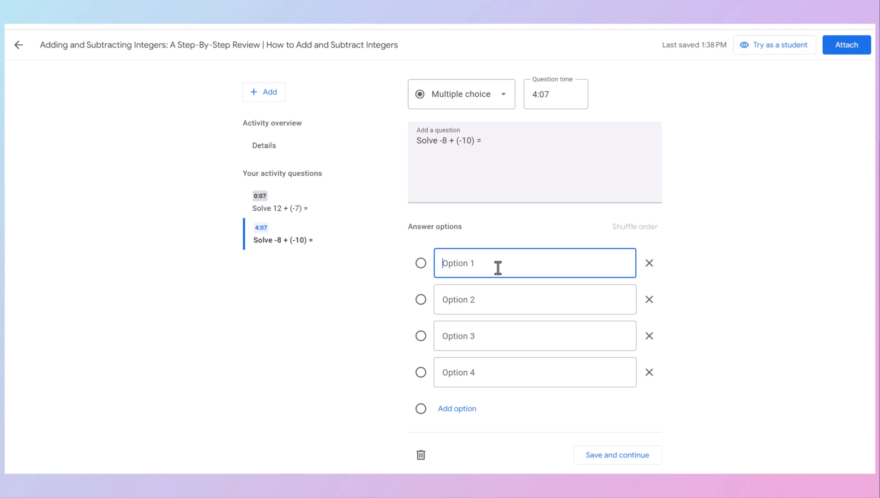
text(-2)
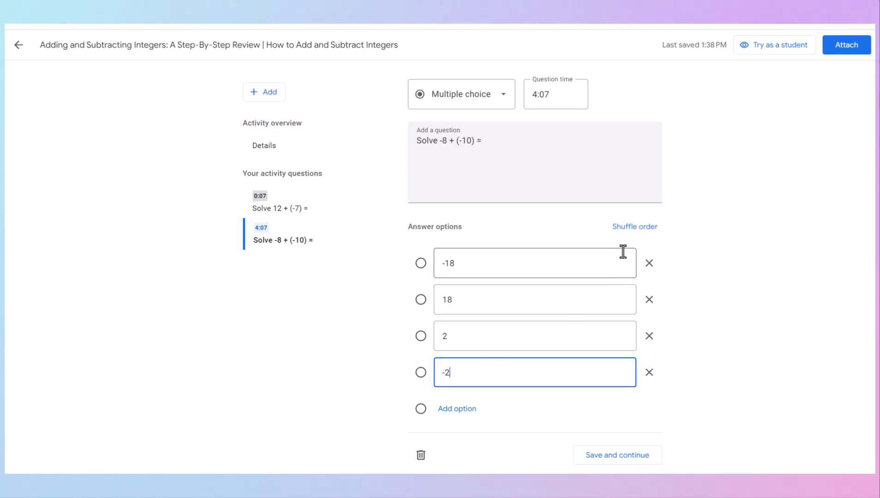
click(634, 227)
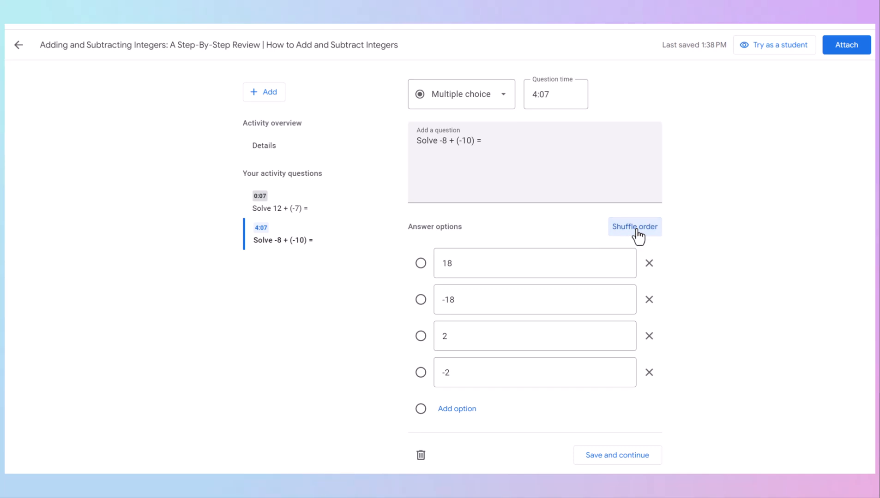
click(635, 227)
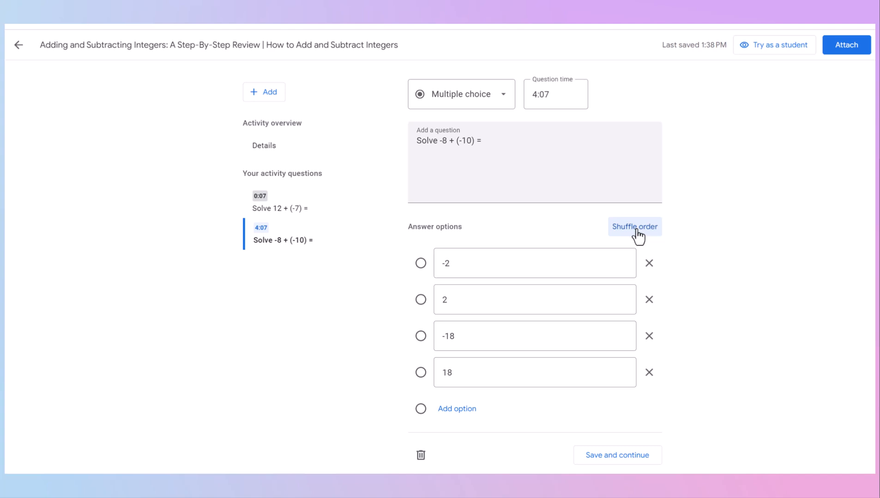
mouse_move(377, 331)
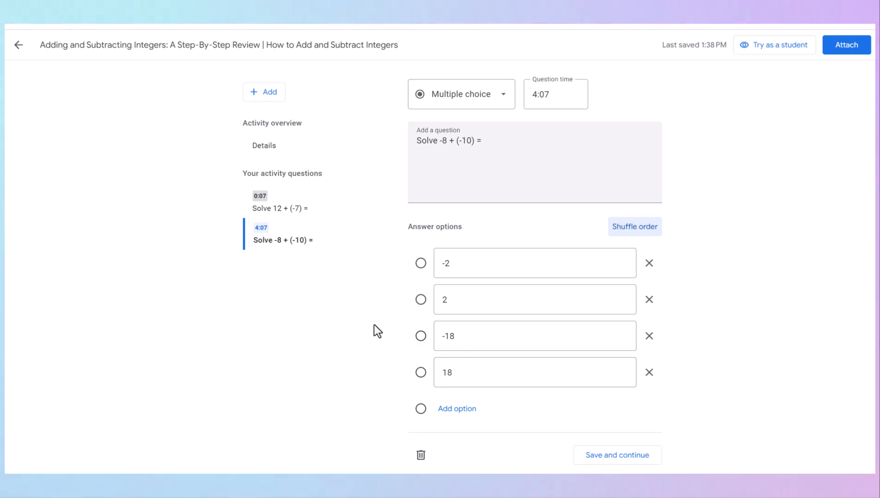
click(419, 335)
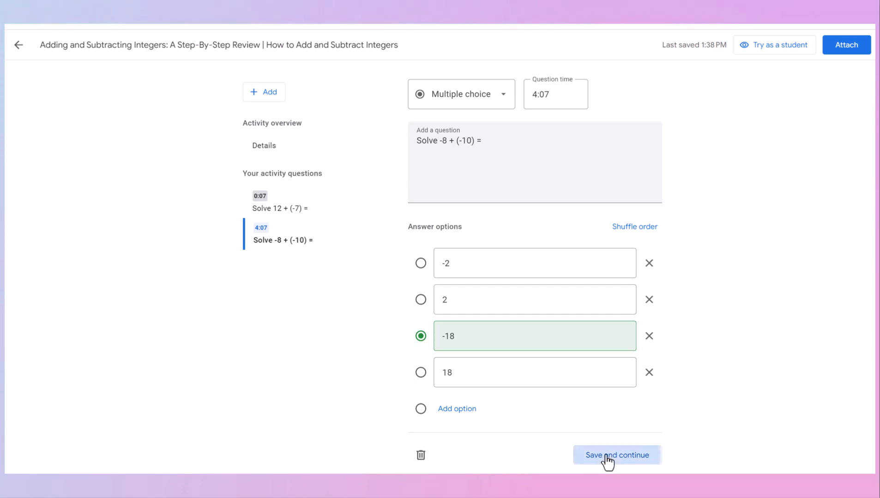
click(616, 455)
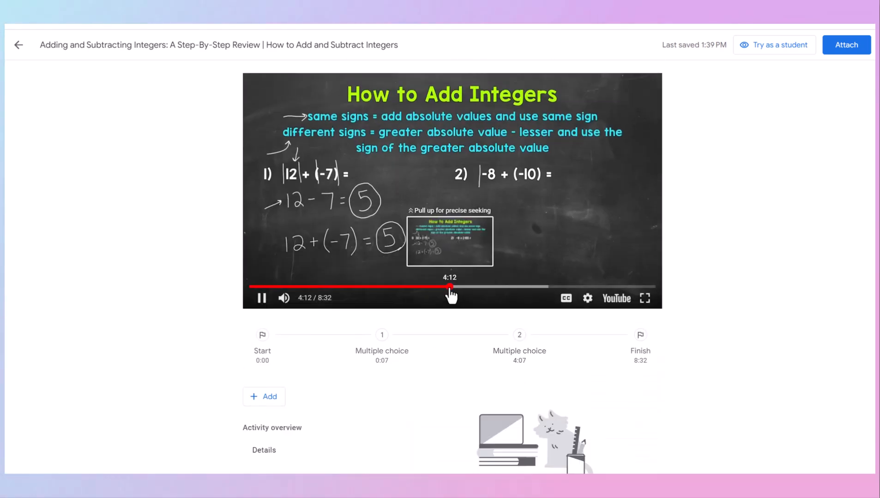
Add and save an open-ended question at 5:41: 'What is the rule for subtracting integers?'
click(451, 288)
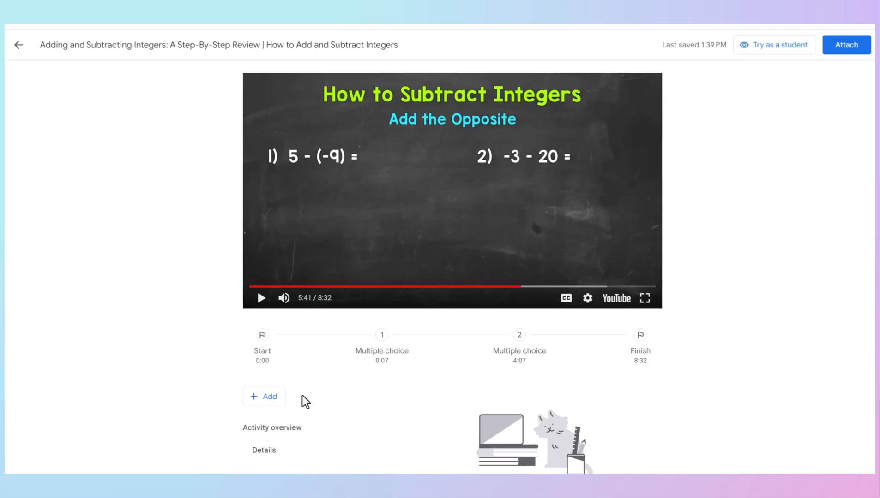
mouse_move(264, 397)
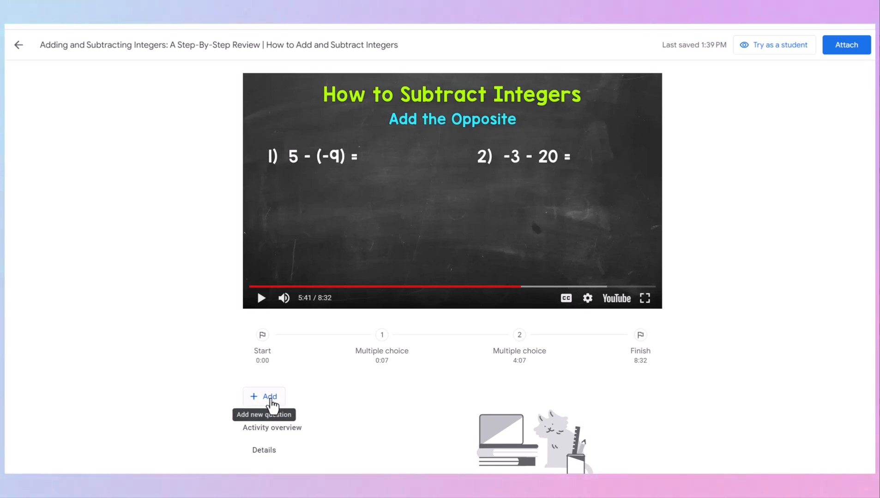
click(263, 396)
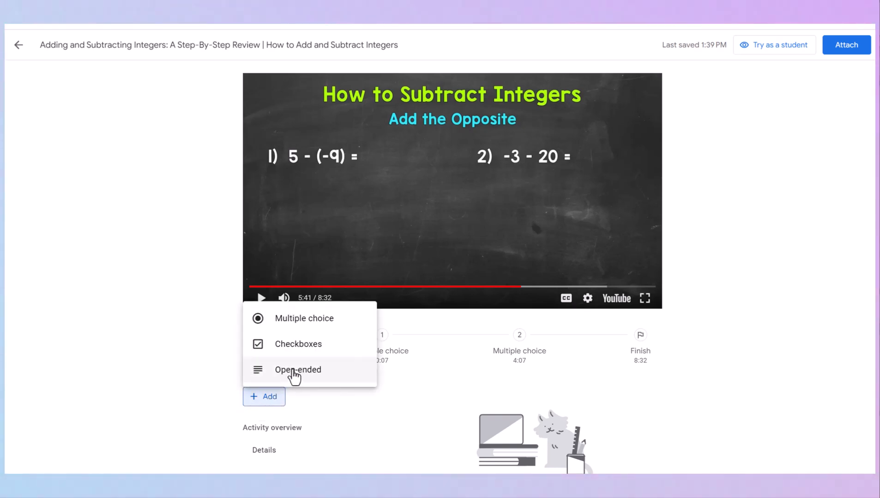
click(297, 370)
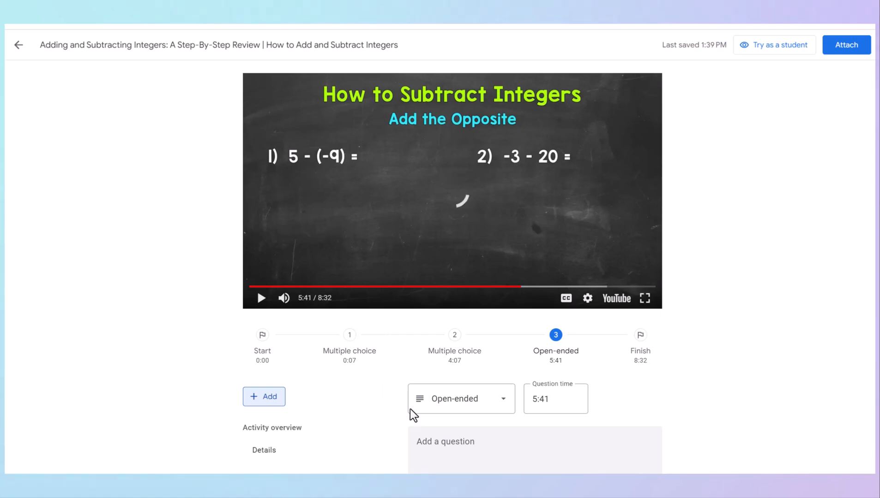
click(445, 442)
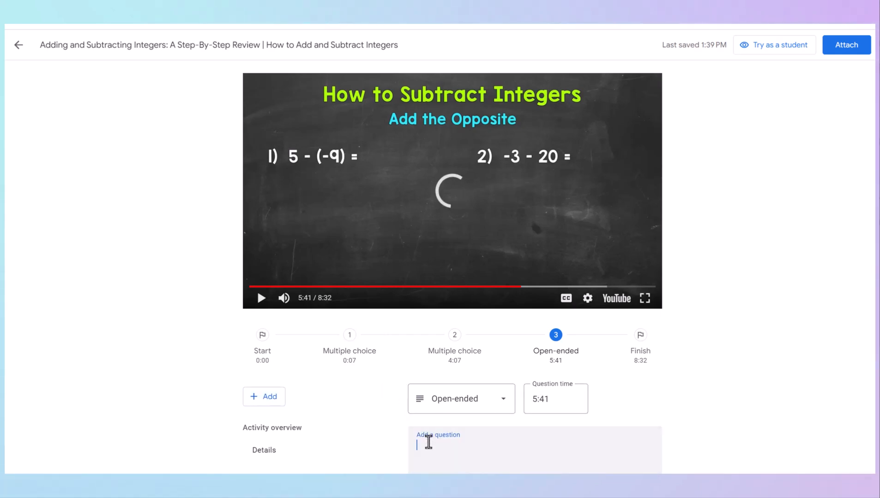
text(What is the rule for subtracting in)
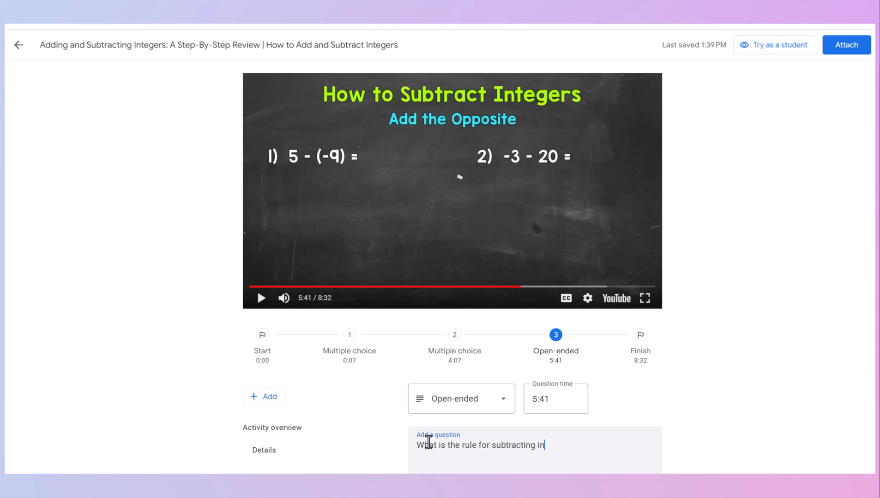
text(tegers?)
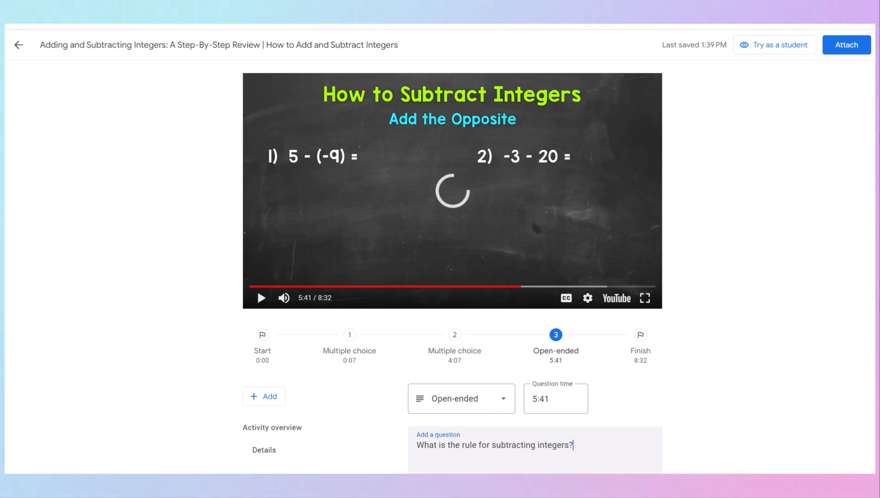
scroll(down, 3)
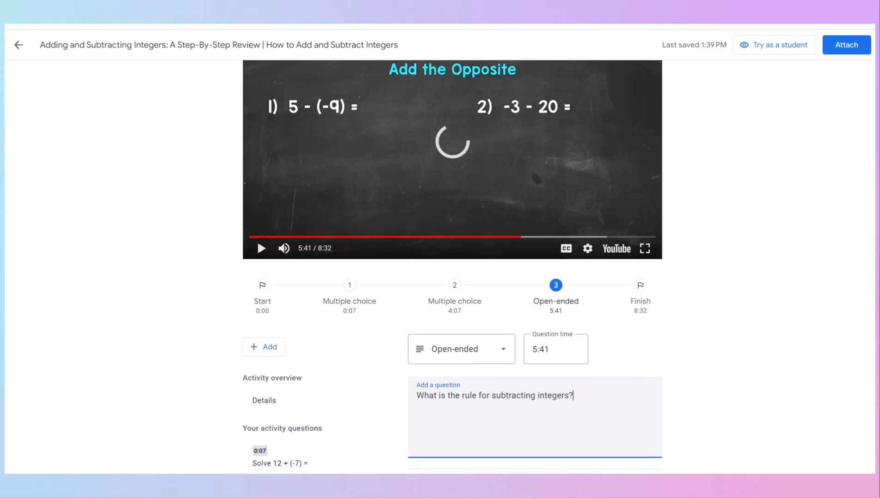
scroll(down, 3)
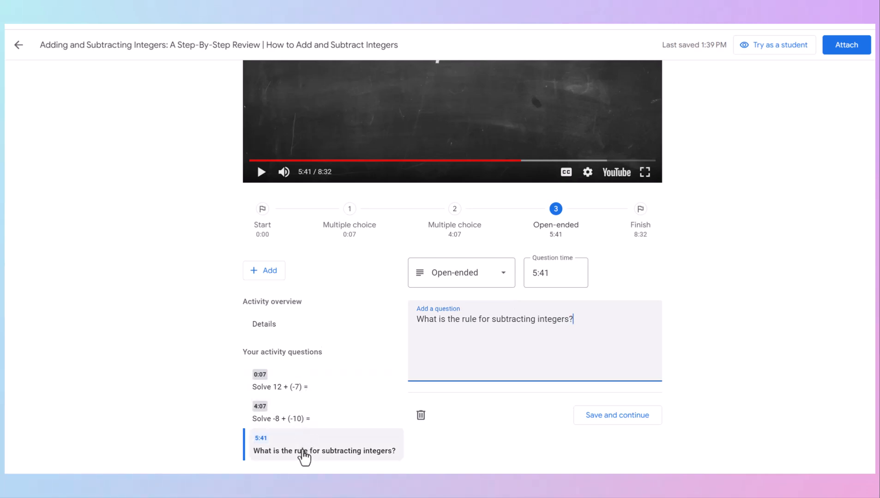
mouse_move(316, 439)
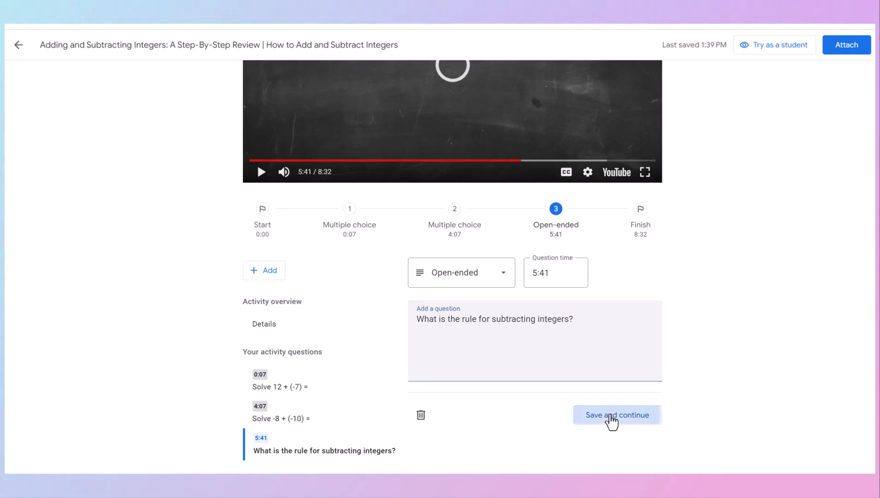
click(616, 415)
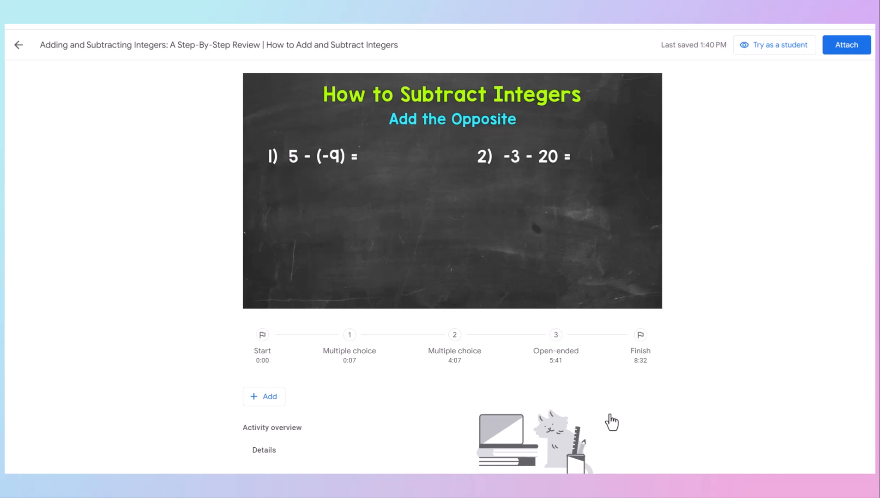
mouse_move(263, 396)
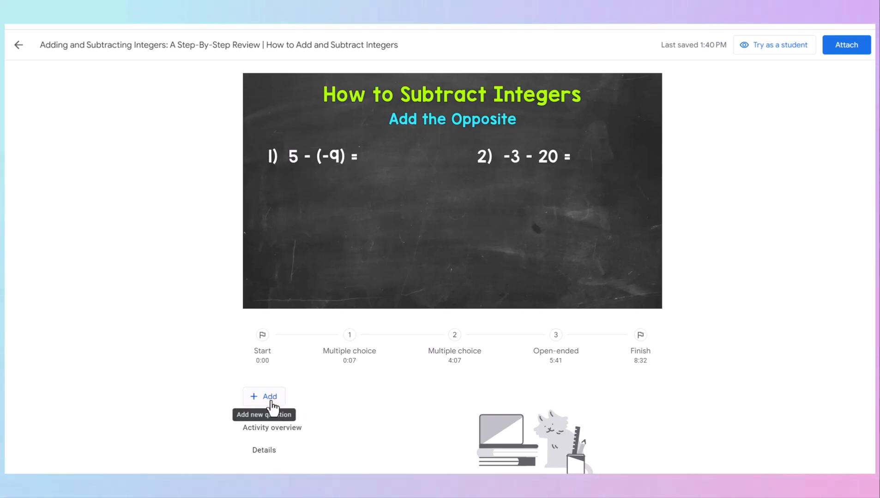
mouse_move(779, 186)
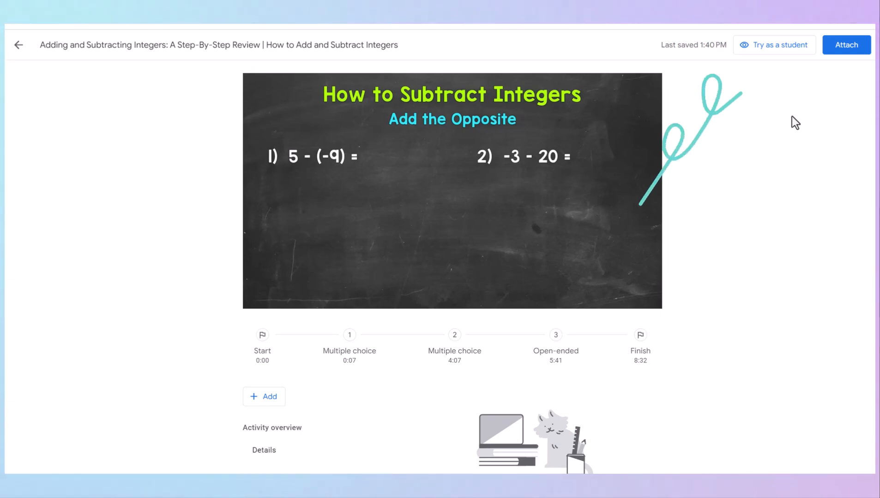
mouse_move(773, 51)
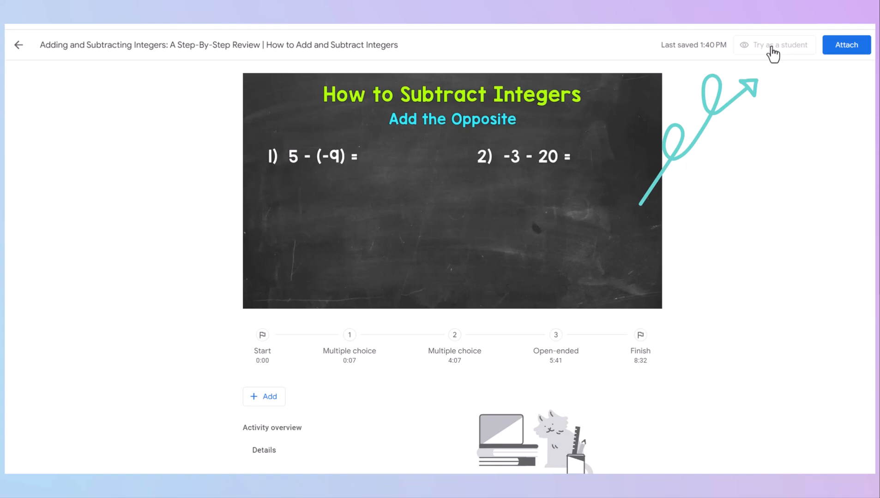
Preview the integers video activity with Try as a student
click(777, 45)
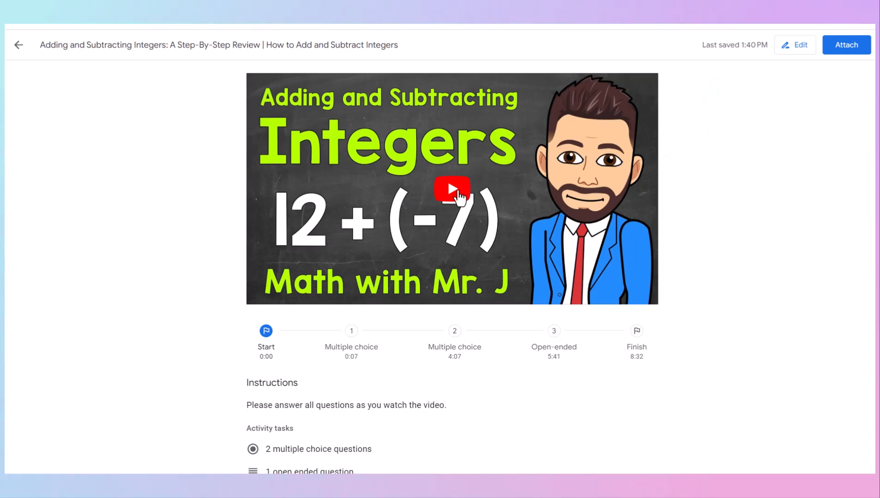
Play the preview, submit -19 for 'Solve 12 + (-7) =', then retry the question
click(452, 188)
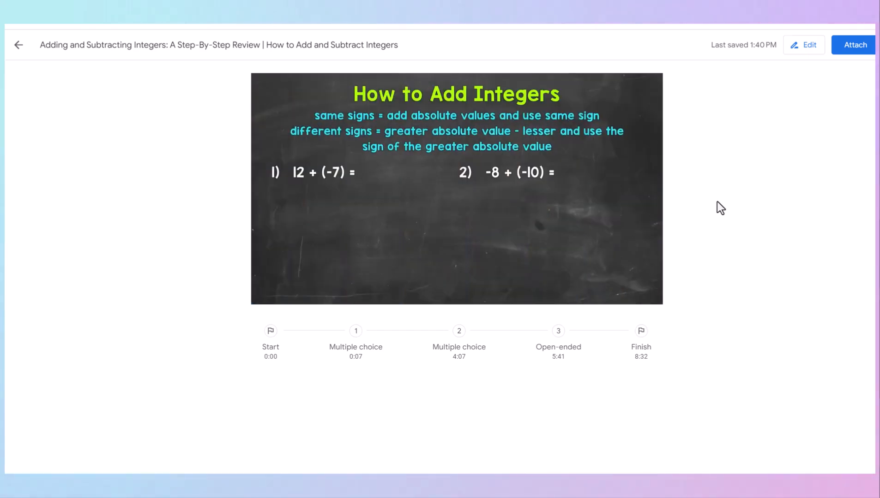
click(355, 331)
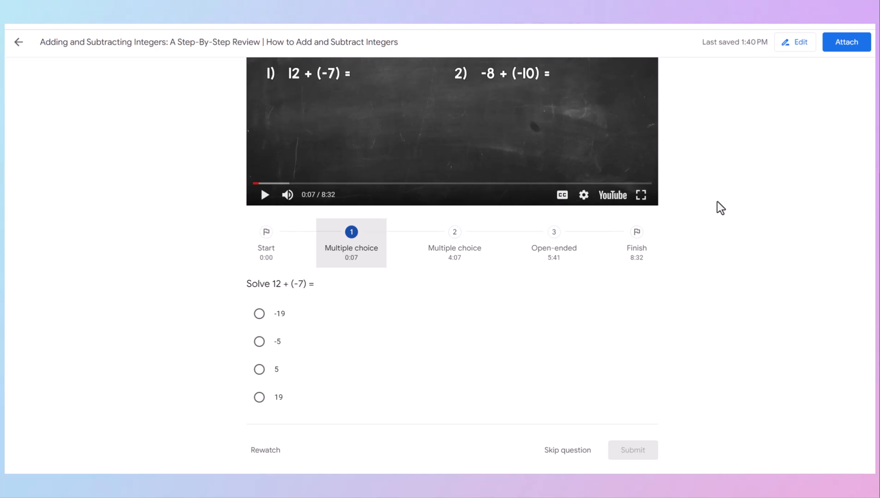
mouse_move(341, 315)
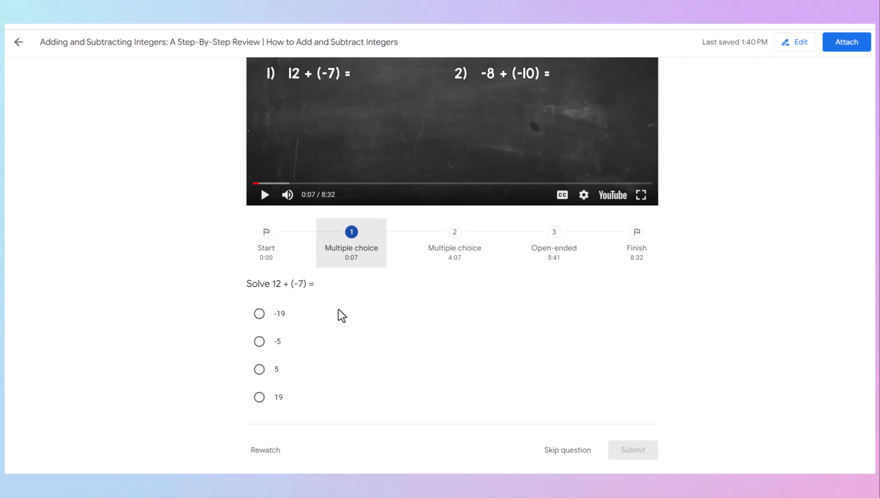
mouse_move(329, 313)
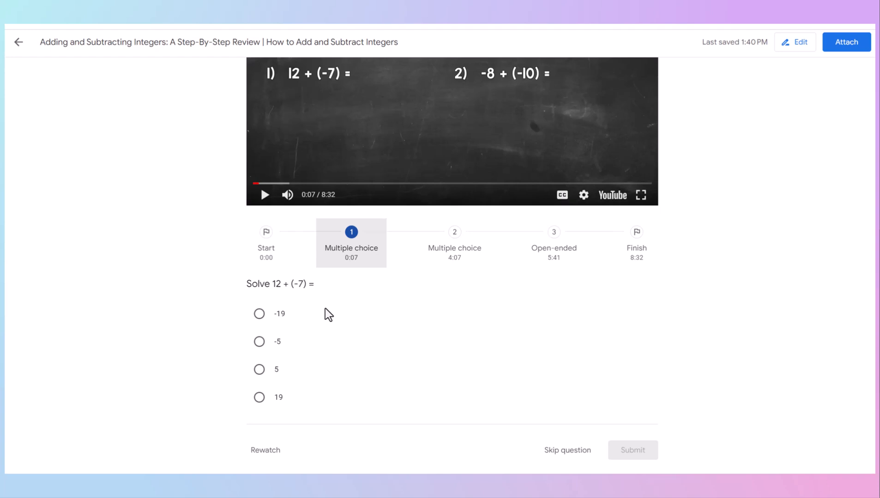
click(260, 314)
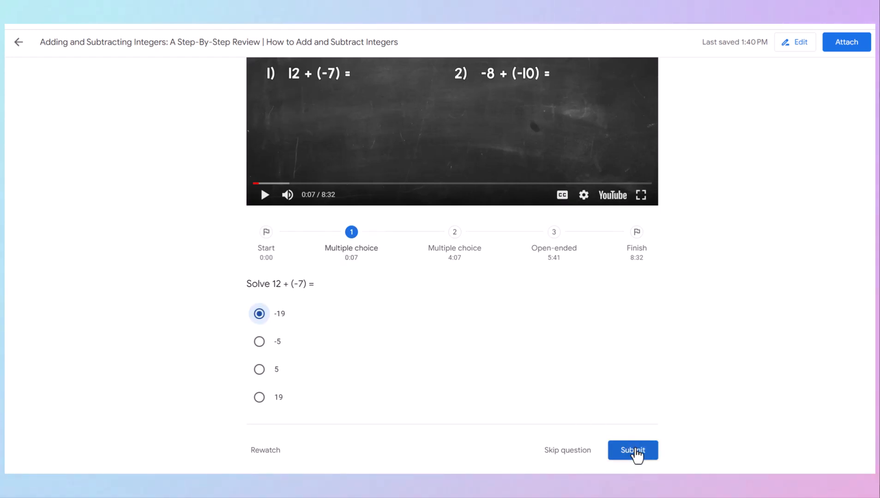
click(632, 450)
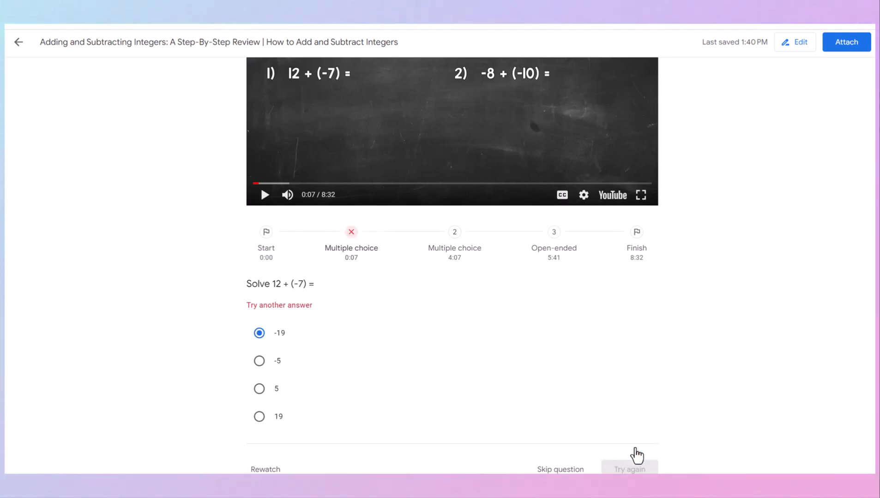
mouse_move(312, 330)
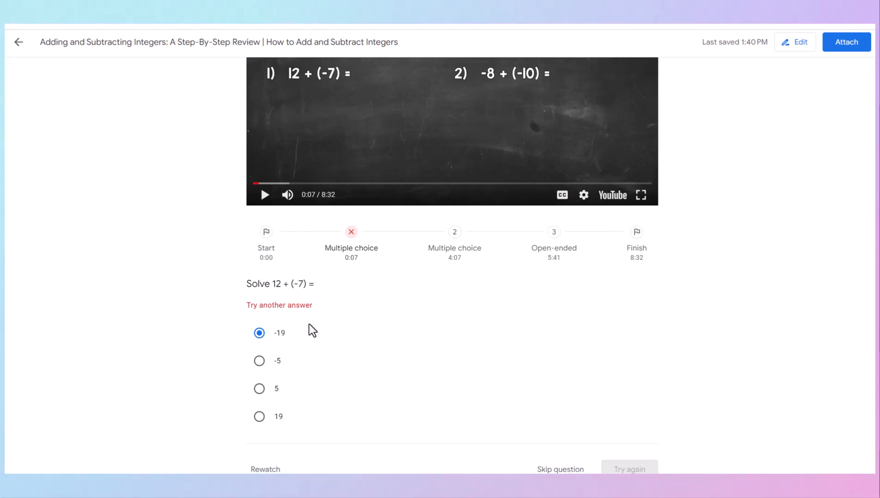
click(259, 389)
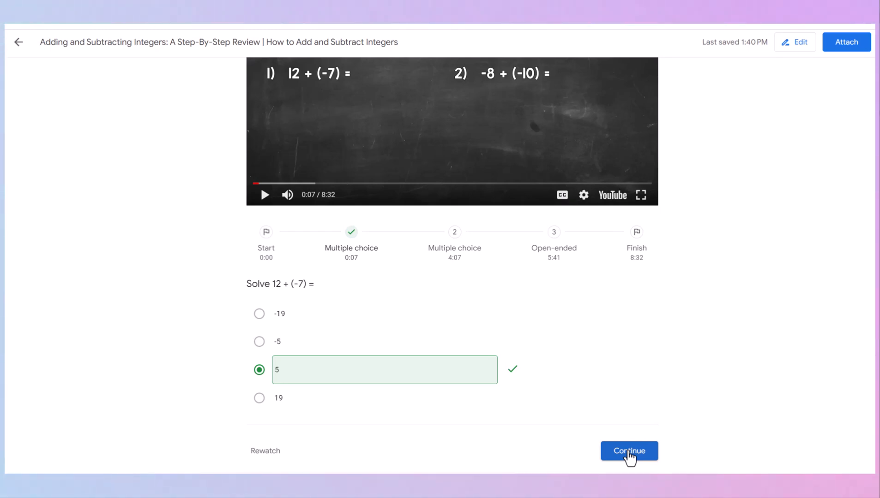
mouse_move(393, 437)
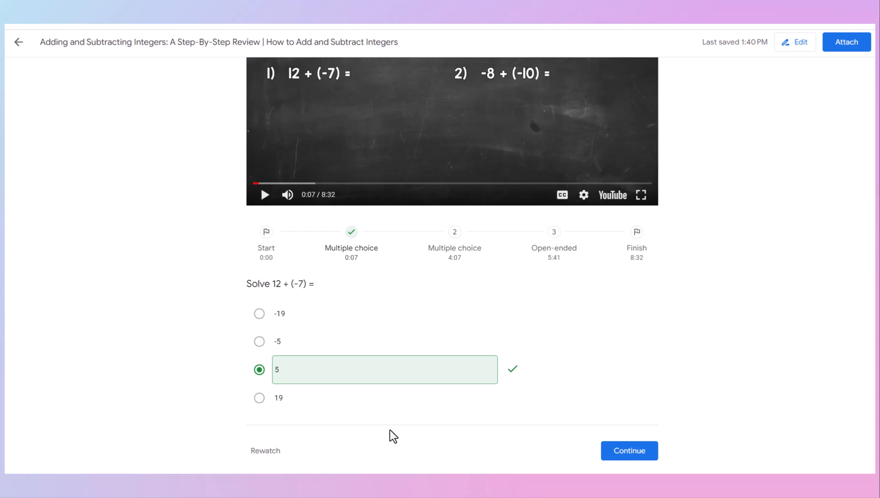
mouse_move(269, 455)
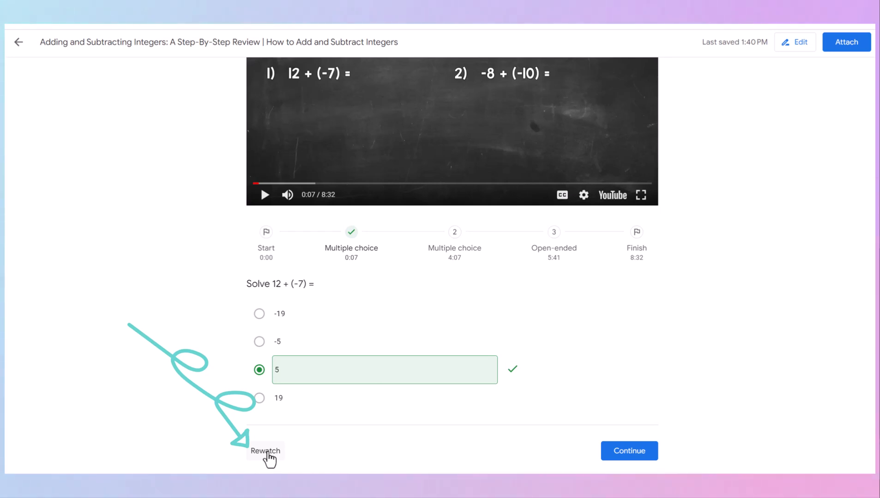
mouse_move(669, 327)
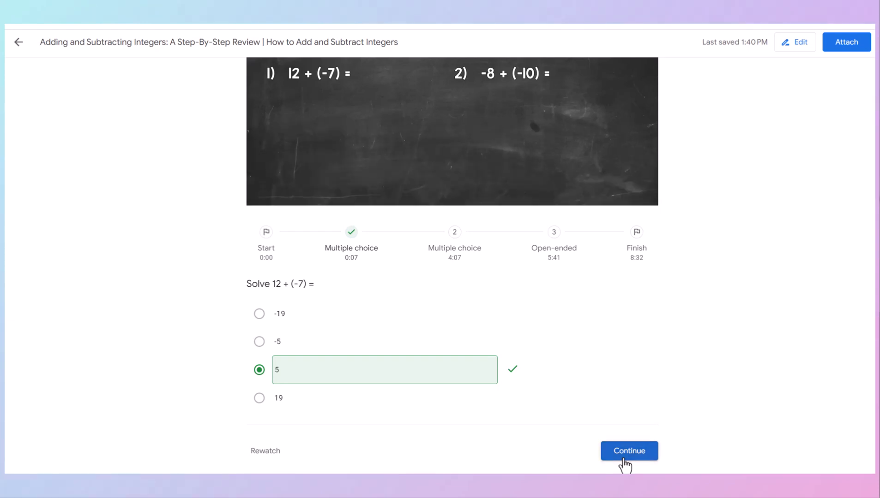
Resume the video, skip ahead to the second question, and answer -18
click(628, 451)
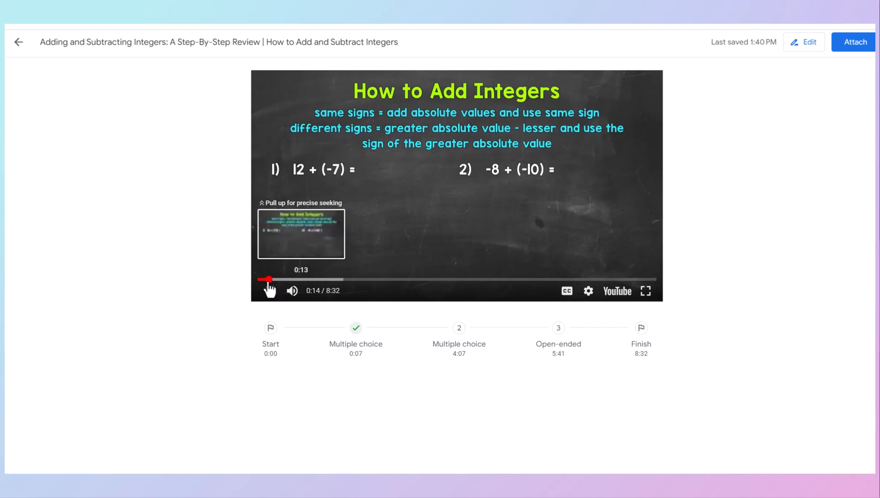
click(458, 327)
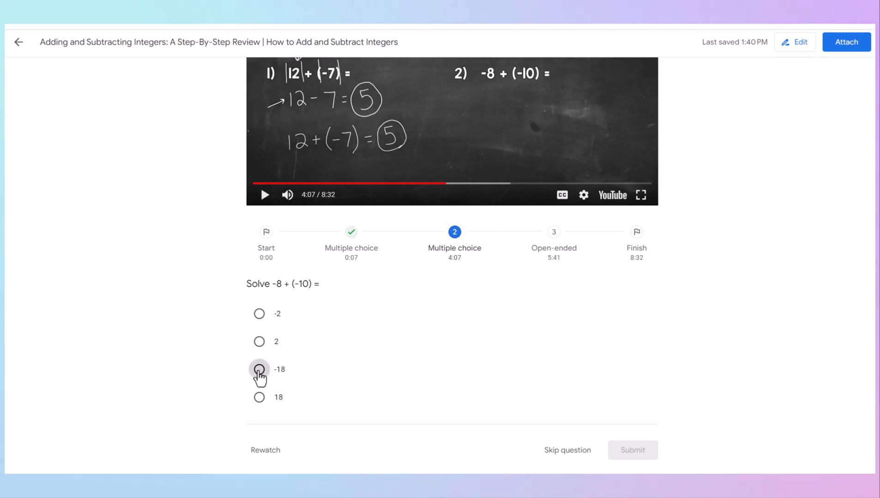
click(258, 369)
text(I am not sure)
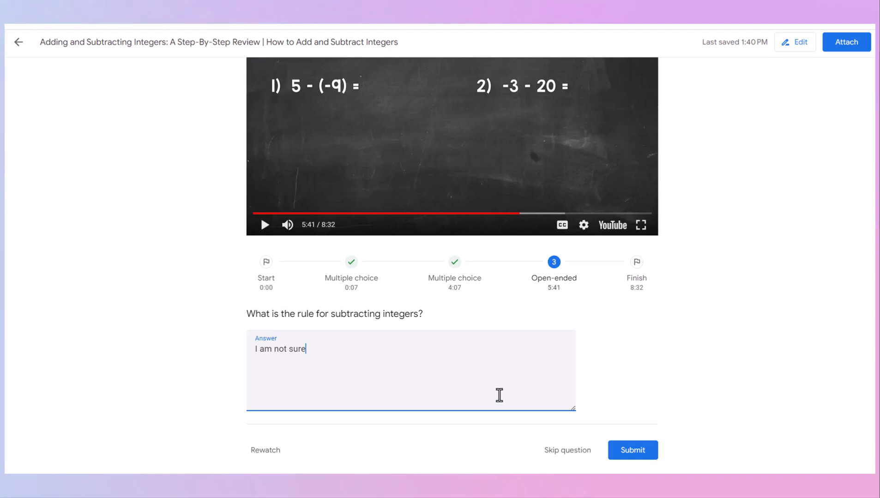
mouse_move(632, 450)
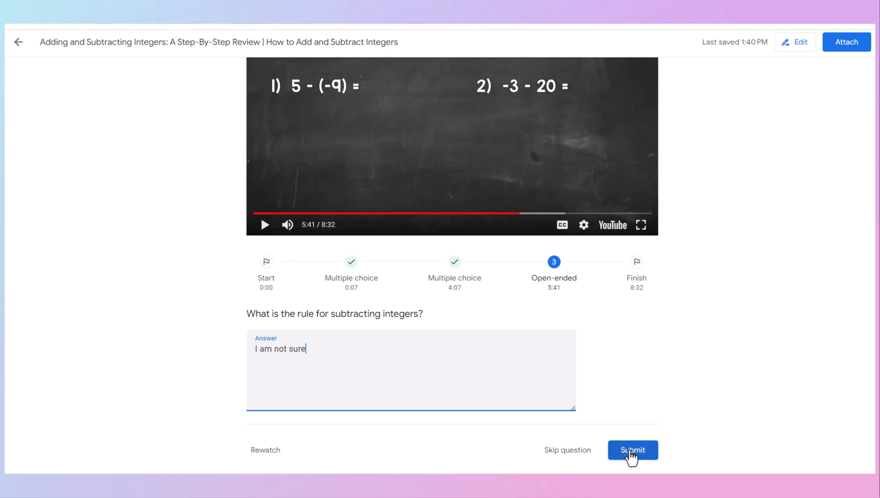
mouse_move(410, 421)
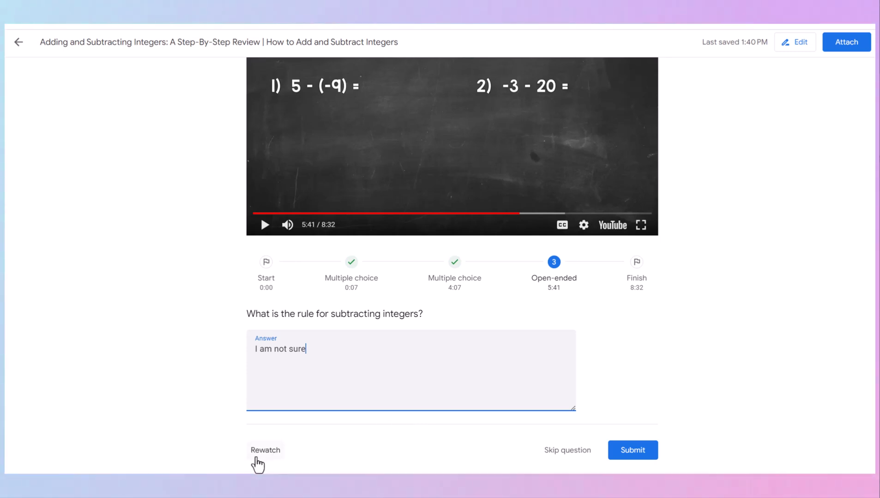
Replay the subtraction segment leading up to the open-ended question
click(632, 450)
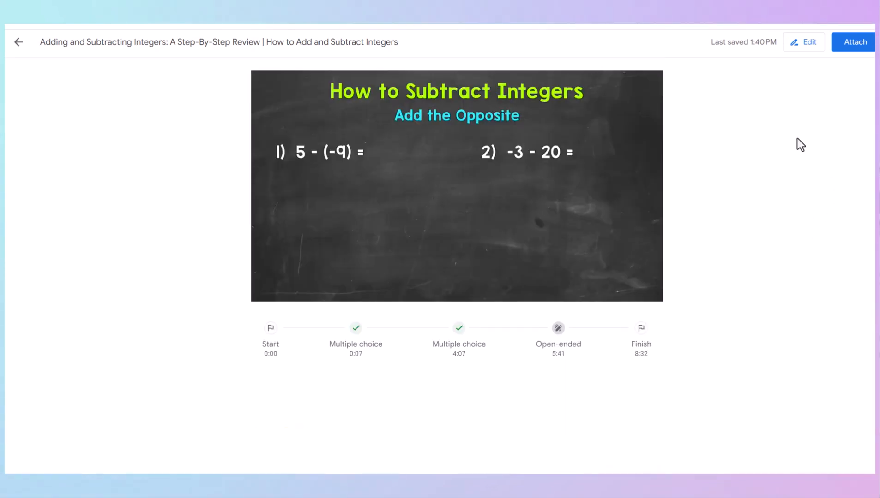
mouse_move(762, 177)
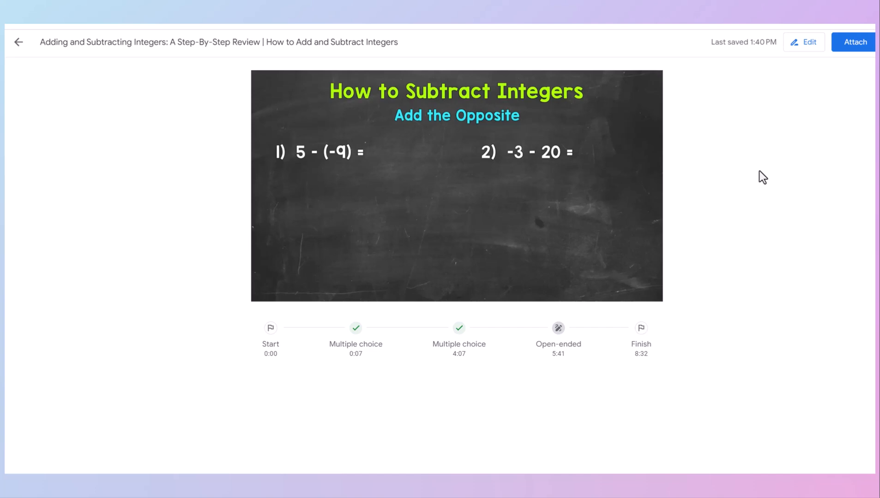
mouse_move(853, 42)
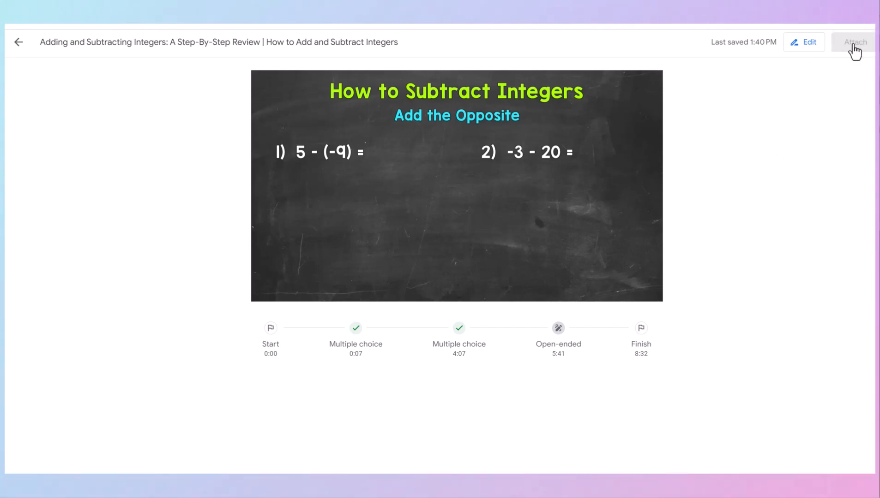
Attach the interactive integers video and assign 'Adding and Subtracting Integers' to Test Class
click(853, 42)
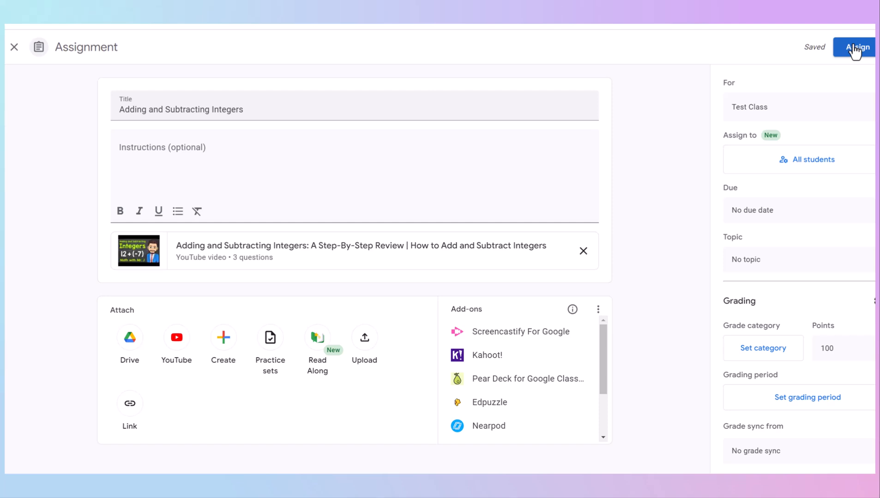
mouse_move(775, 120)
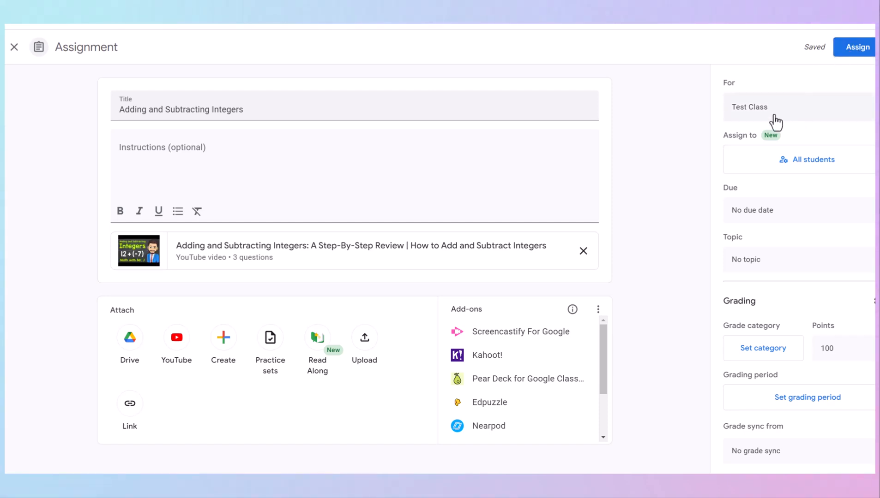
mouse_move(762, 229)
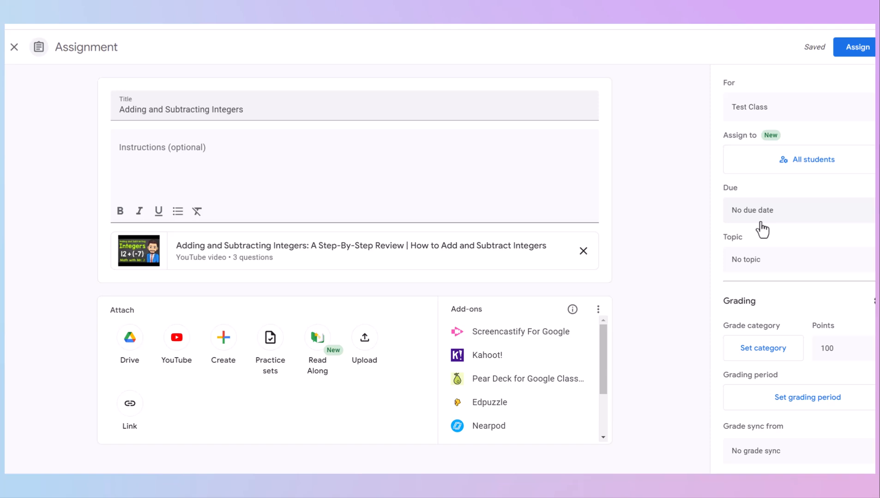
mouse_move(758, 221)
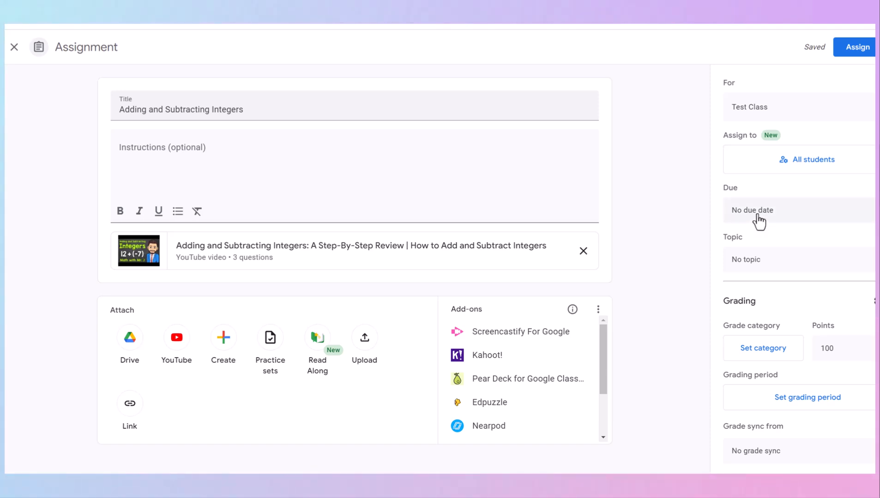
mouse_move(731, 356)
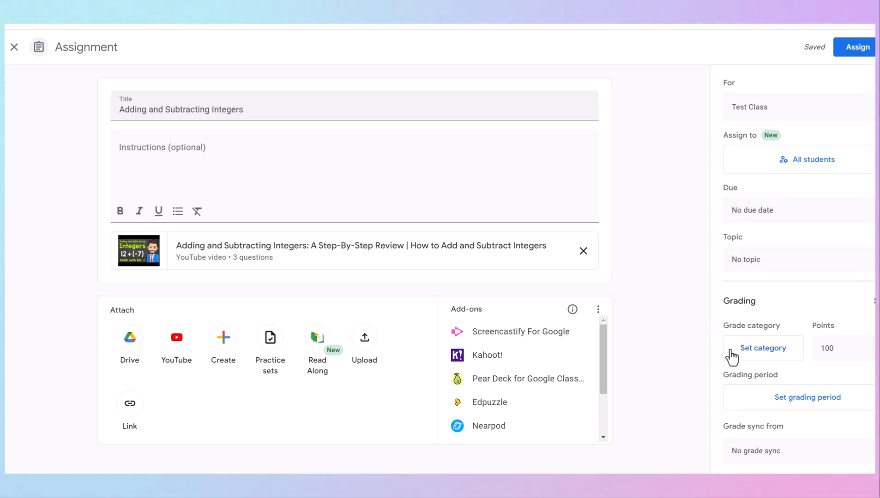
click(837, 348)
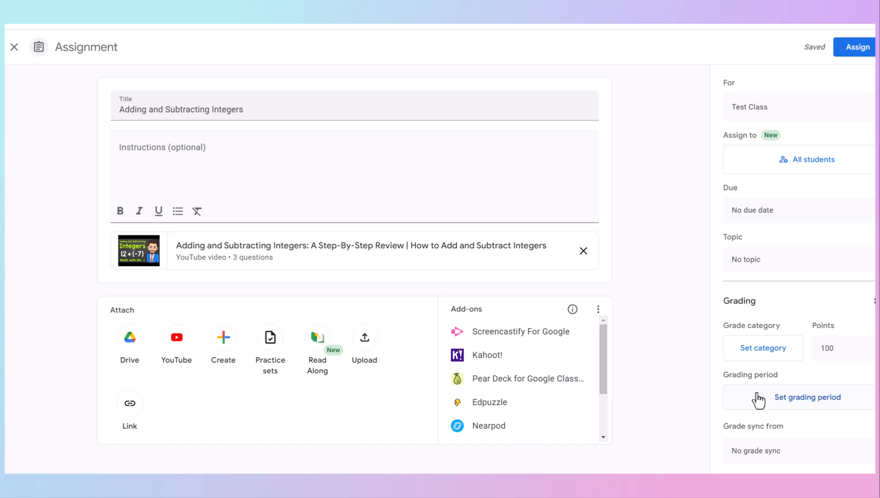
click(853, 47)
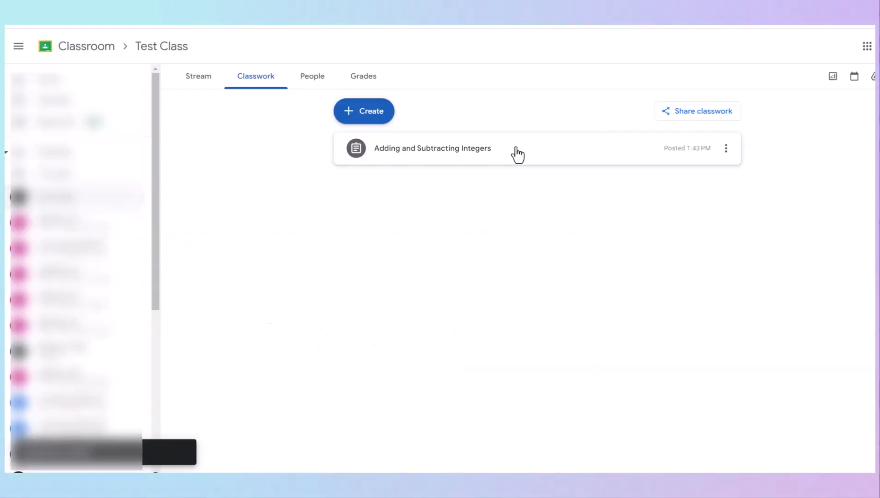
Open the posted integers assignment and view its student work (0 turned in, 0 assigned)
click(432, 148)
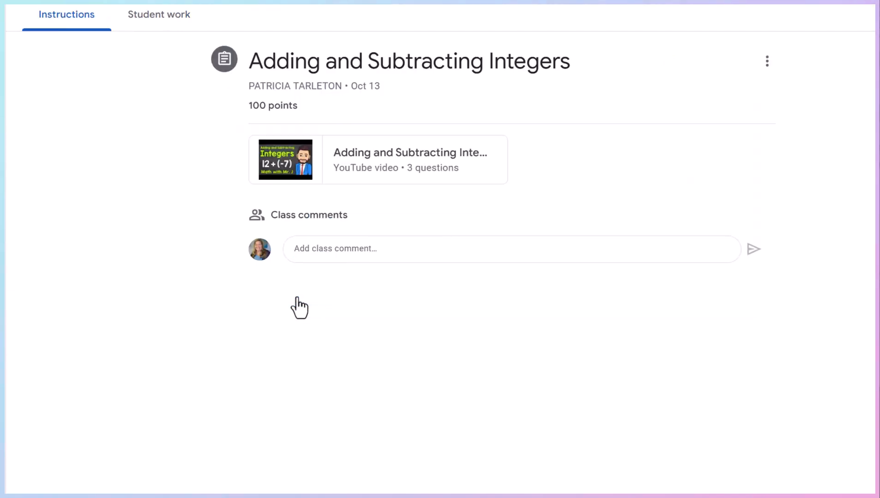
mouse_move(163, 191)
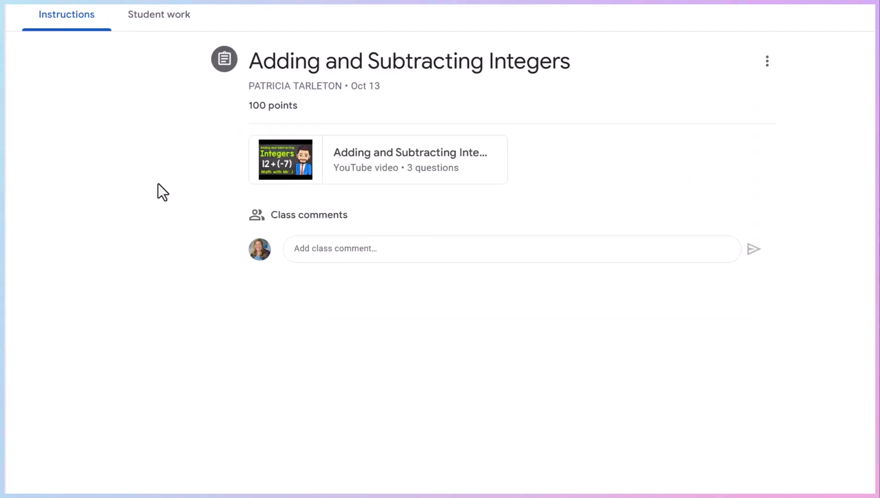
click(159, 13)
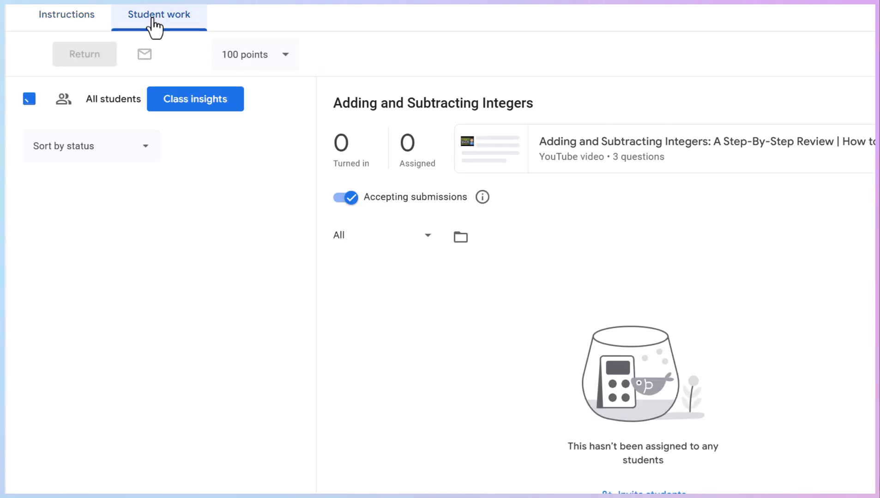
click(28, 99)
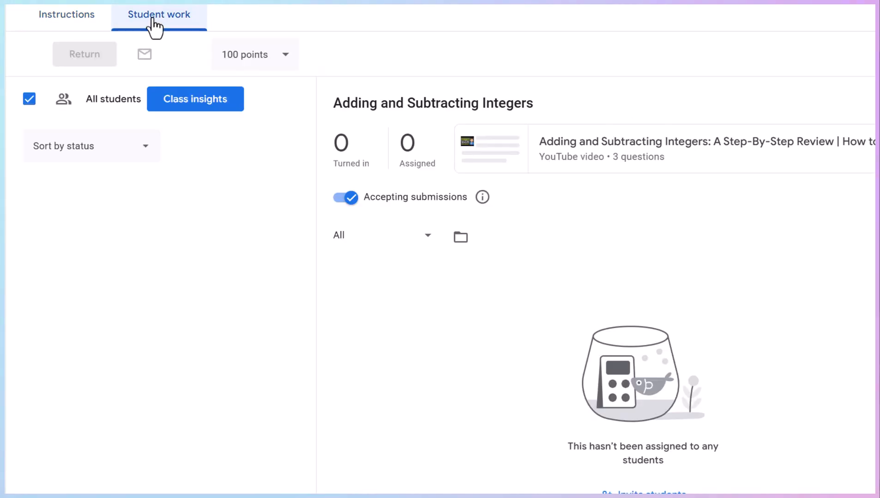
mouse_move(107, 231)
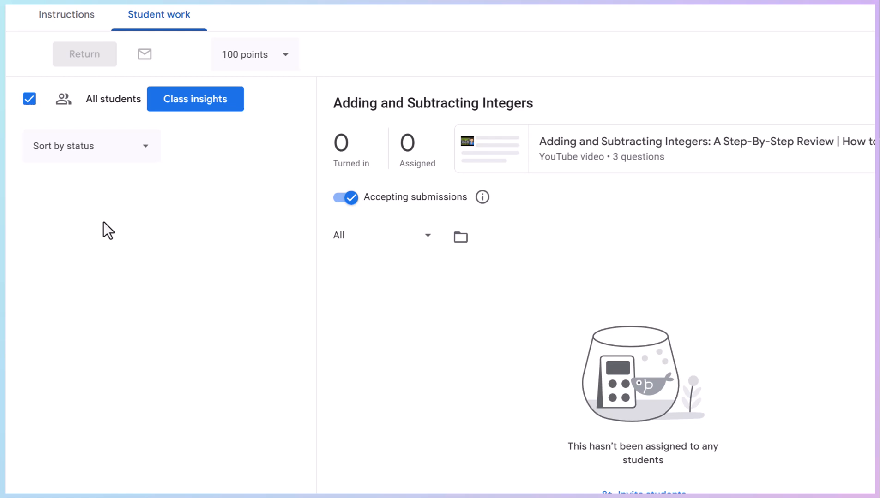
mouse_move(123, 385)
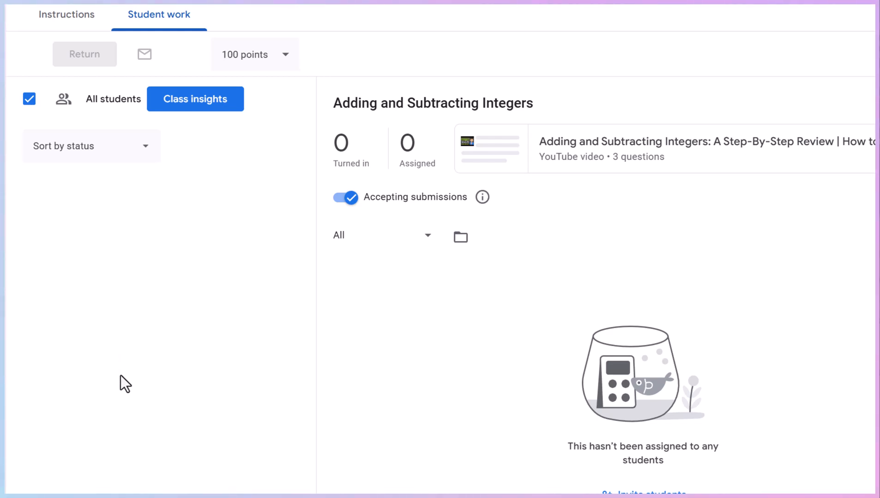
mouse_move(195, 100)
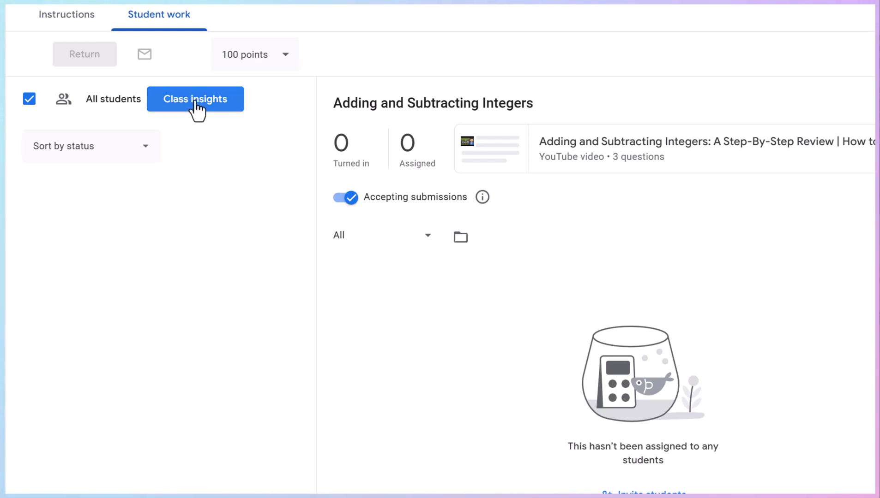
Open Class insights to review student scores and results for Problems 1-3
click(195, 99)
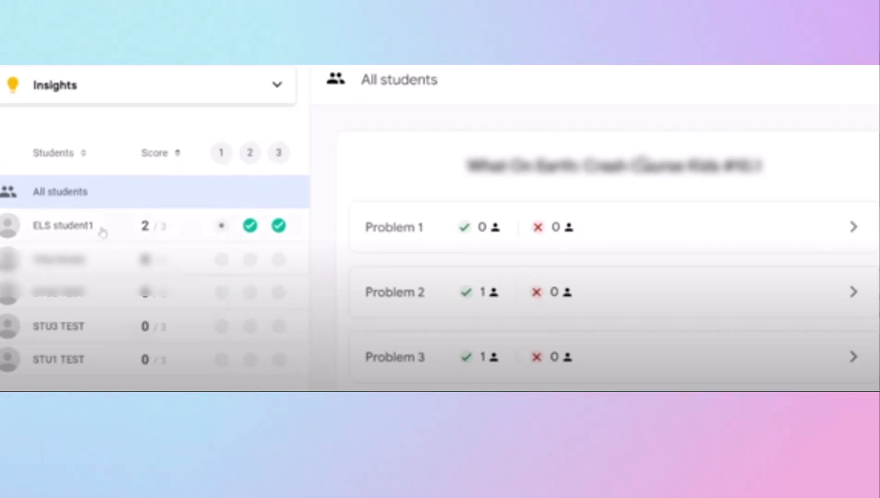
mouse_move(62, 238)
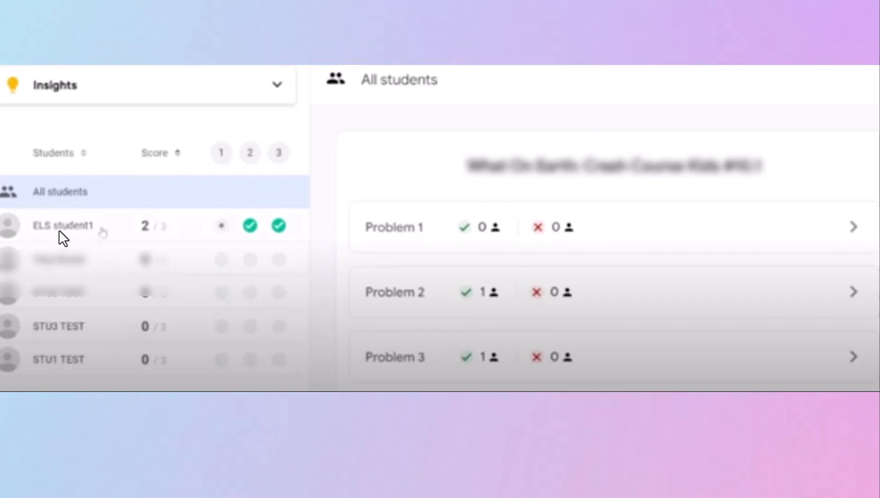
mouse_move(83, 358)
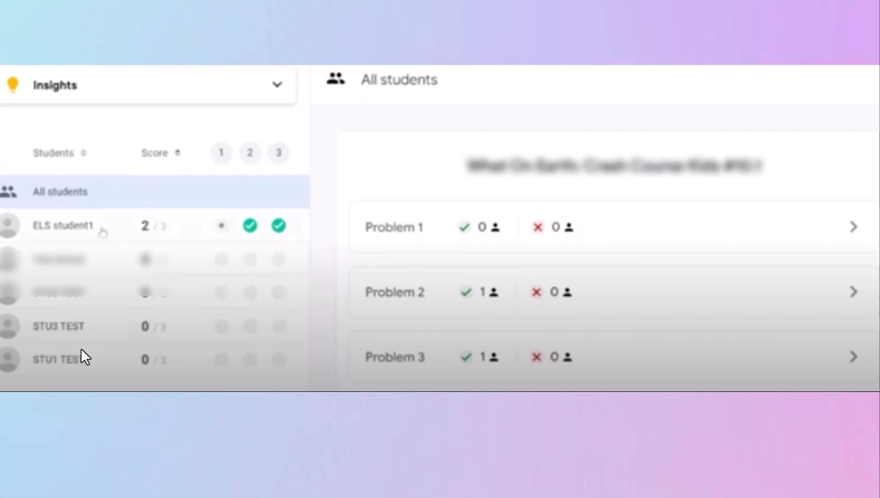
mouse_move(258, 235)
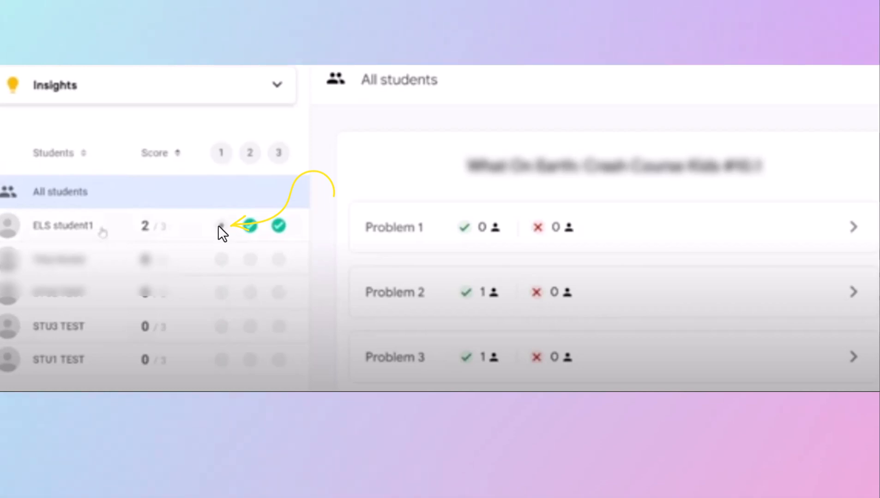
mouse_move(253, 233)
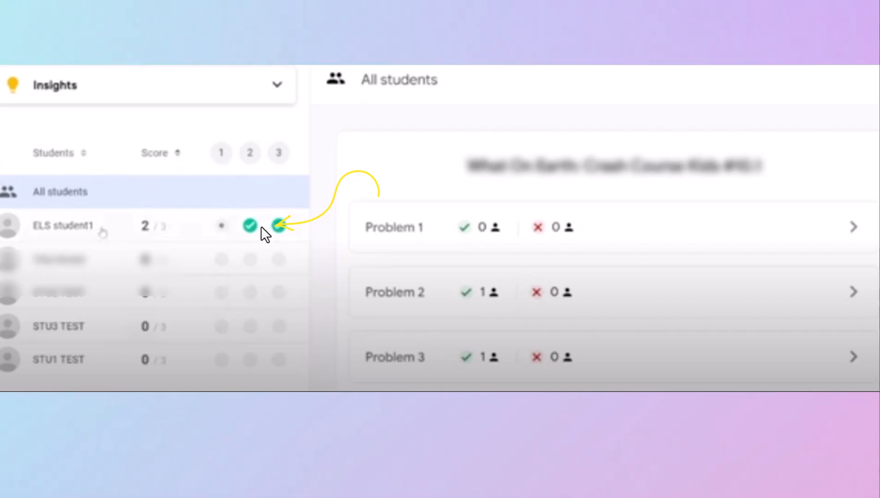
mouse_move(257, 233)
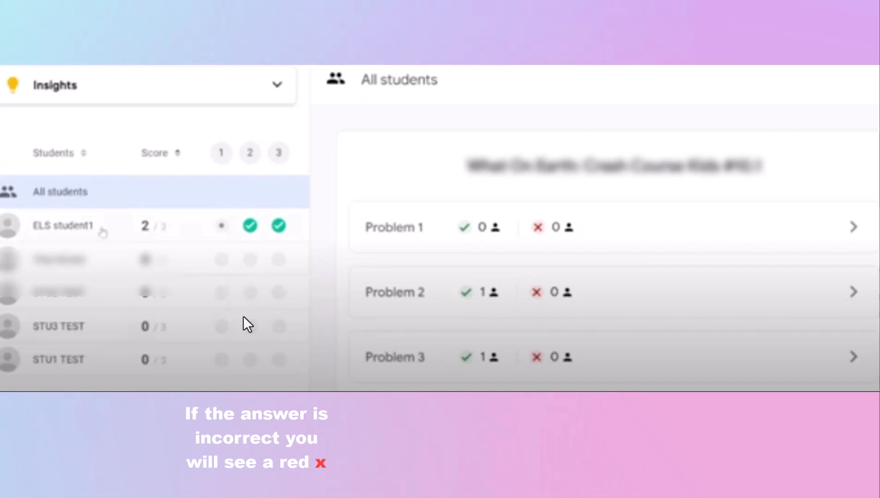
mouse_move(249, 337)
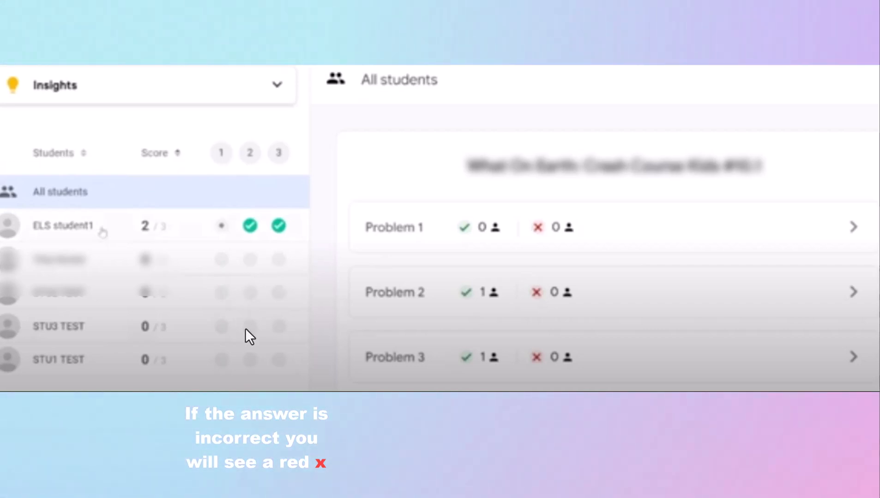
mouse_move(219, 169)
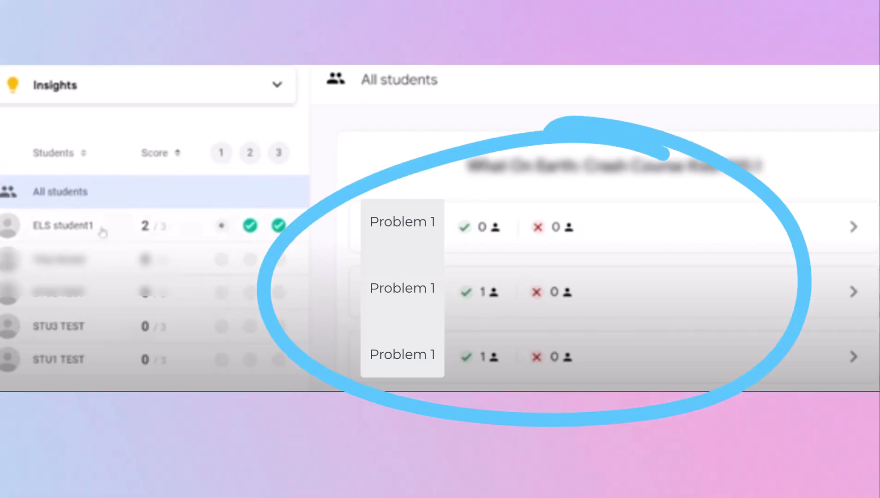
mouse_move(250, 164)
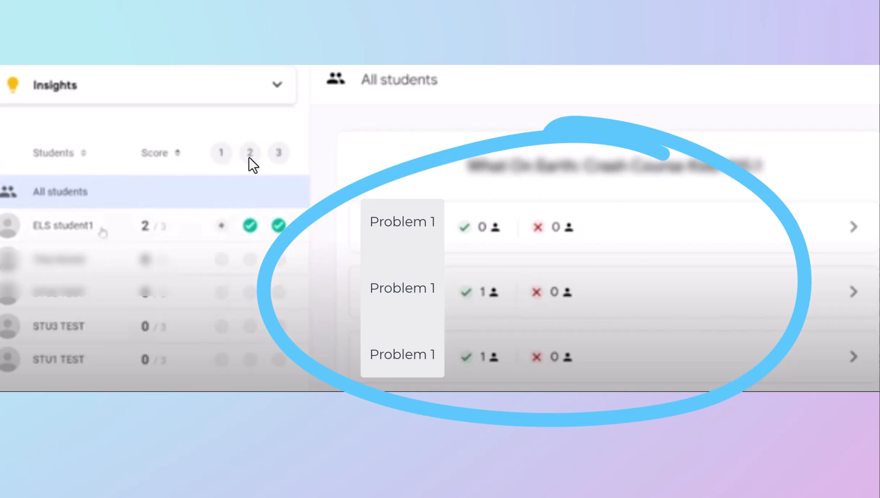
click(249, 153)
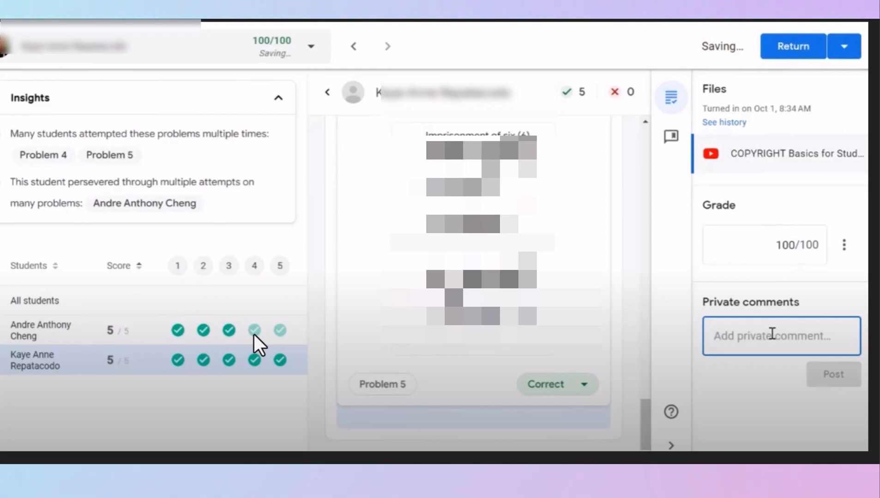
mouse_move(130, 362)
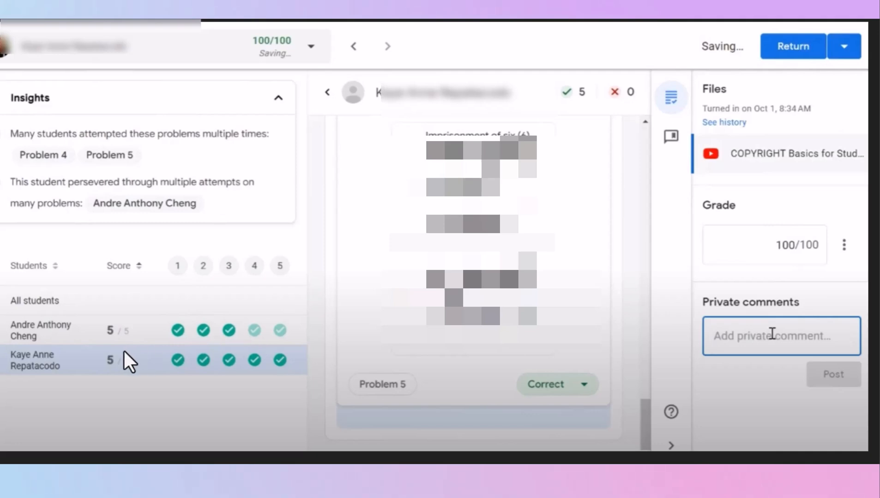
mouse_move(773, 194)
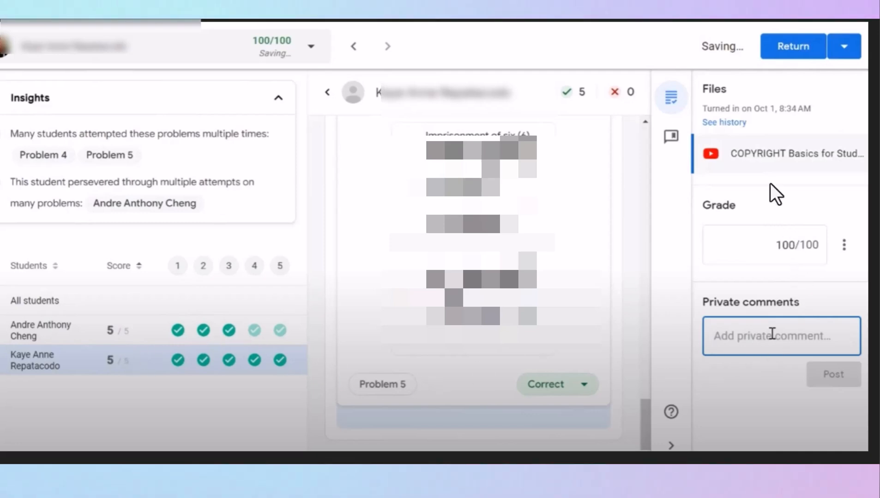
mouse_move(772, 262)
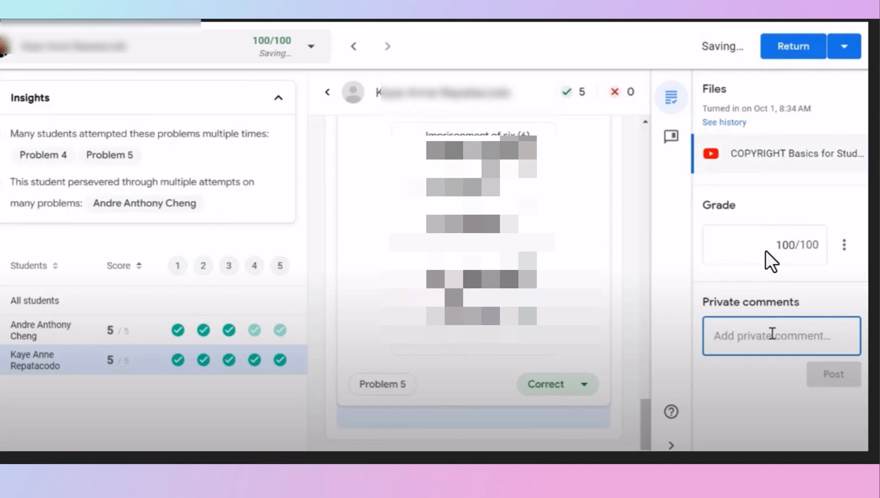
mouse_move(746, 350)
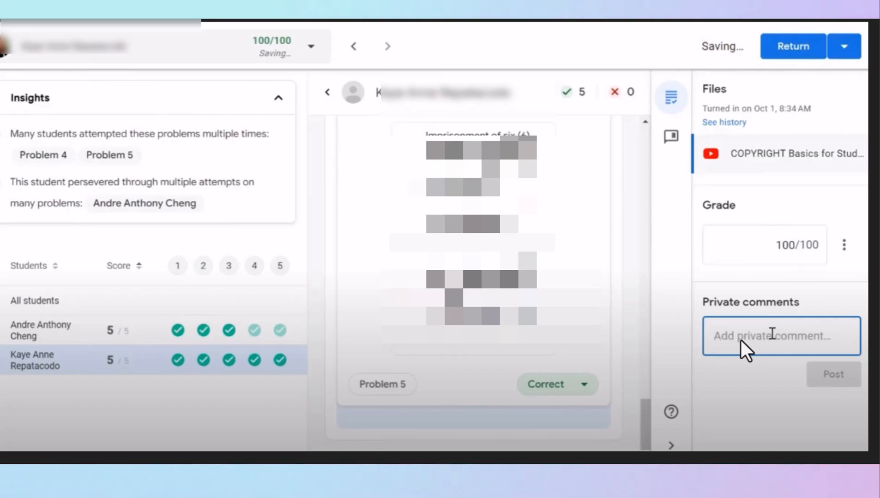
mouse_move(795, 66)
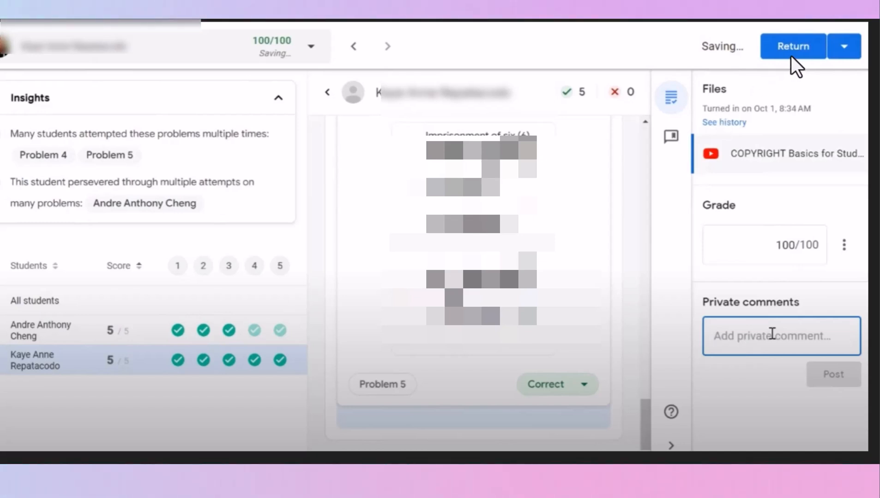